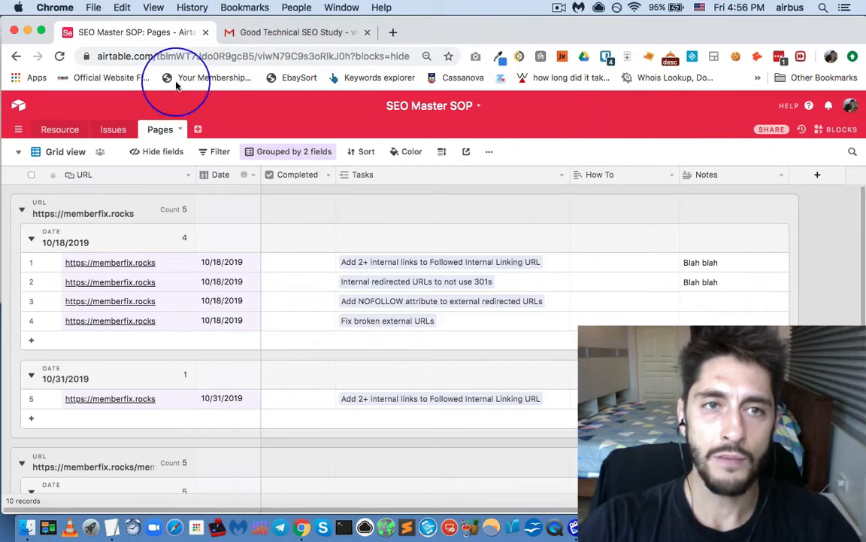
Switch to the Resource table listing the two SEO guide records.
click(59, 129)
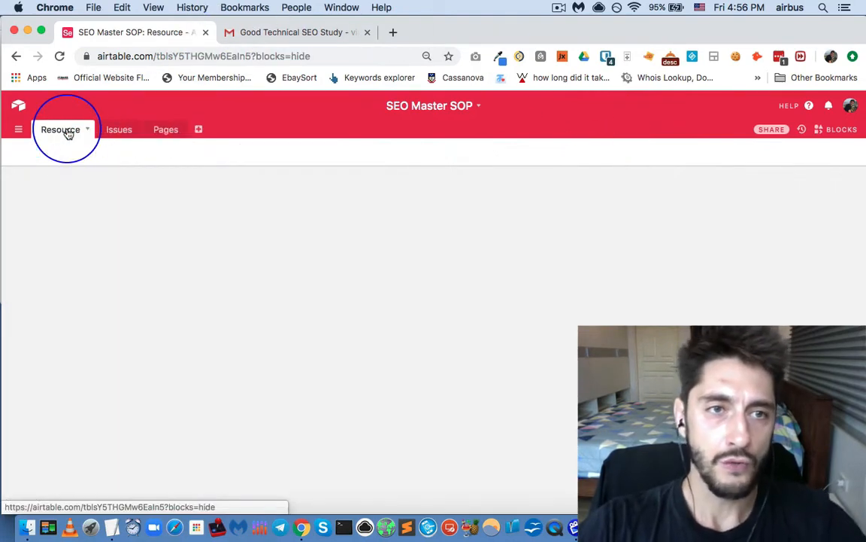
click(60, 128)
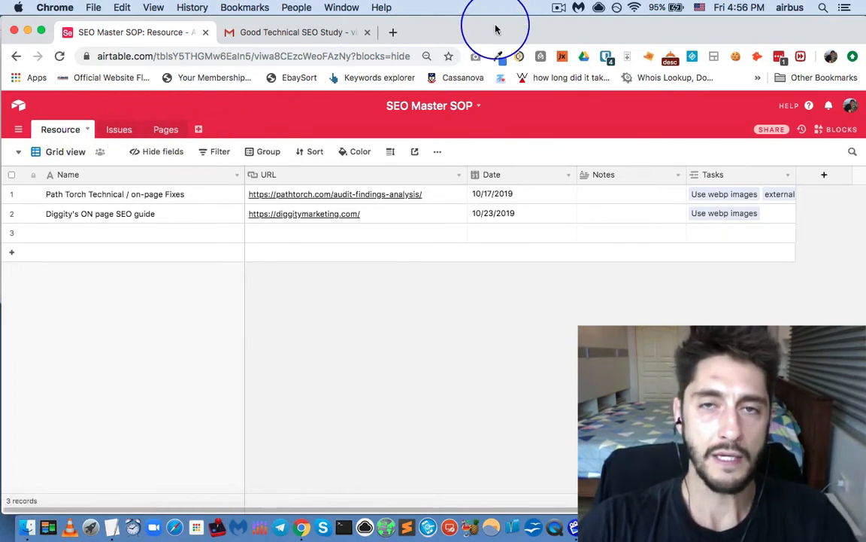
mouse_move(431, 36)
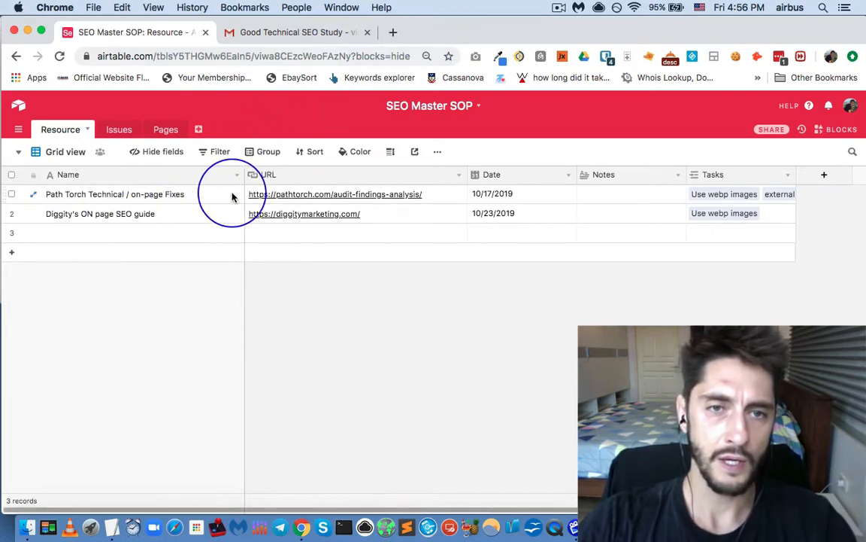
mouse_move(290, 194)
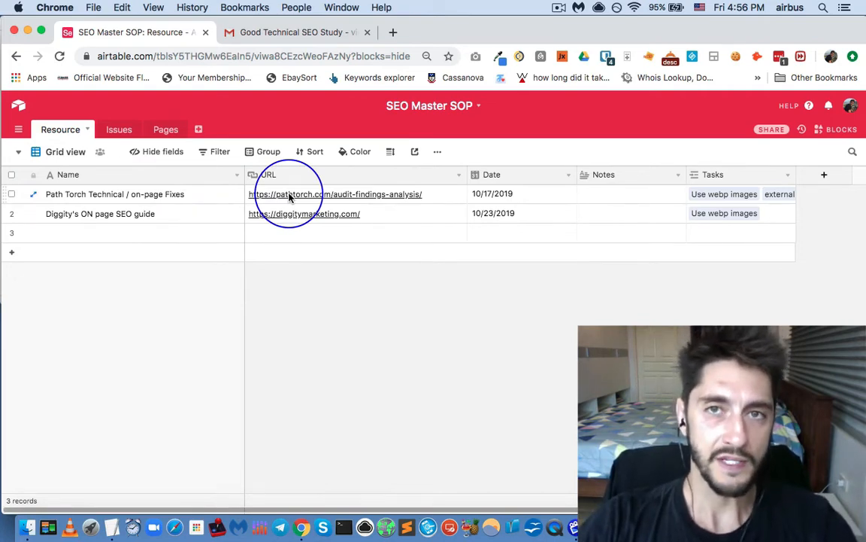
mouse_move(222, 190)
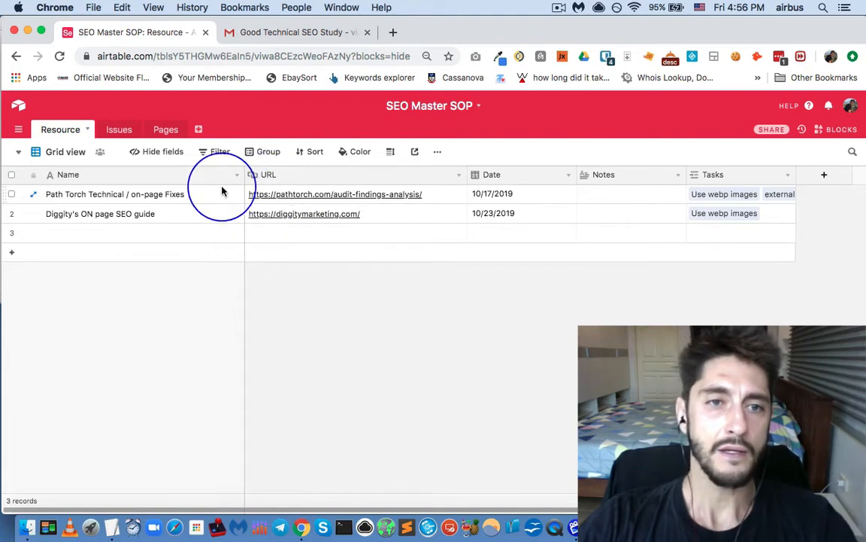
mouse_move(309, 203)
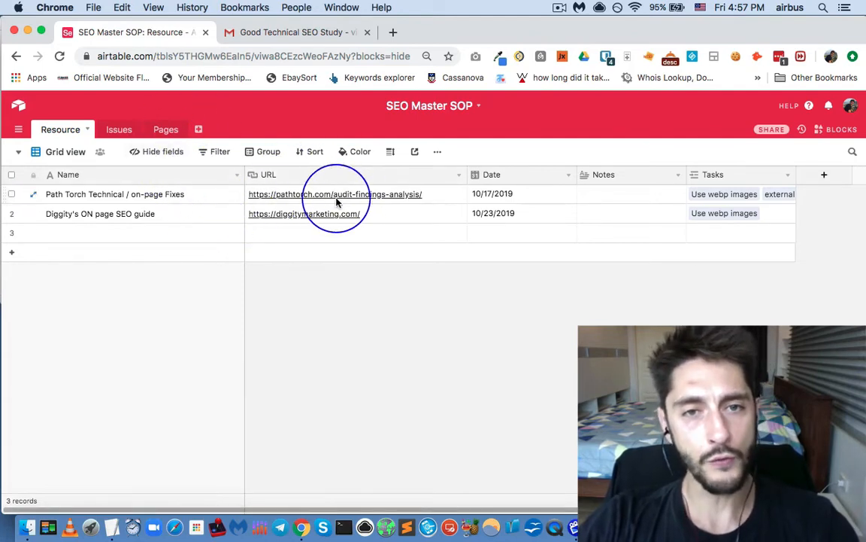
mouse_move(342, 199)
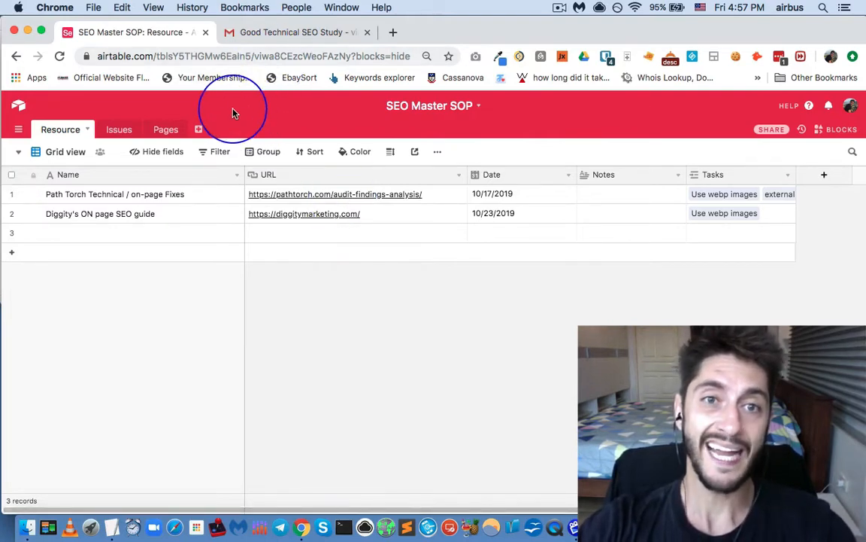
Switch to the Issues table with fixes grouped by resource.
click(113, 129)
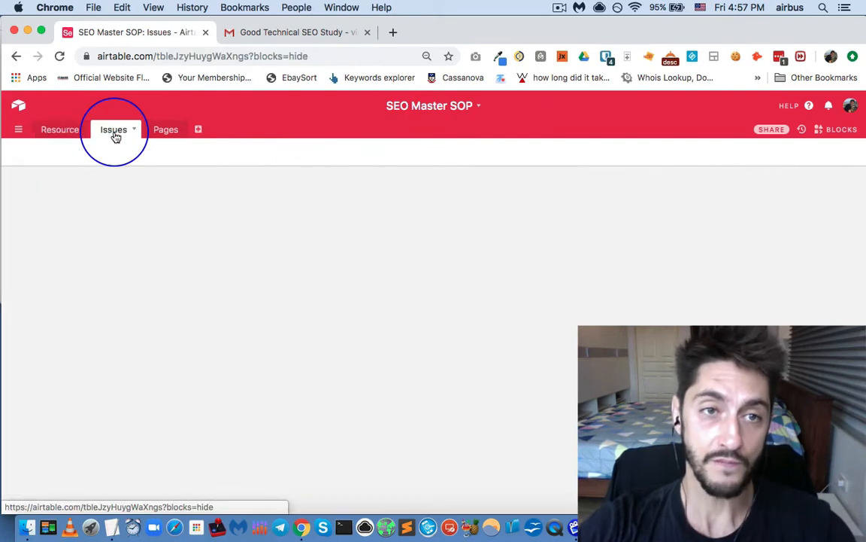
click(113, 130)
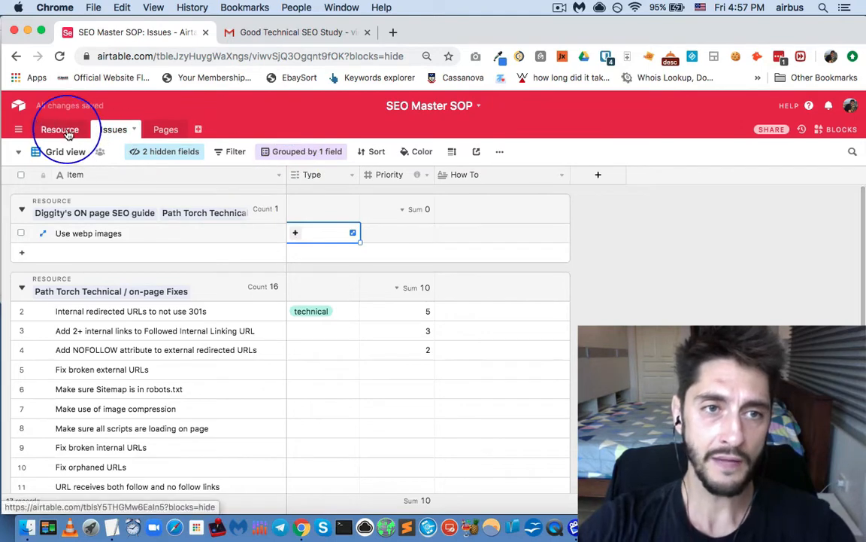
Return to the Resource table showing the two SEO guides.
click(59, 129)
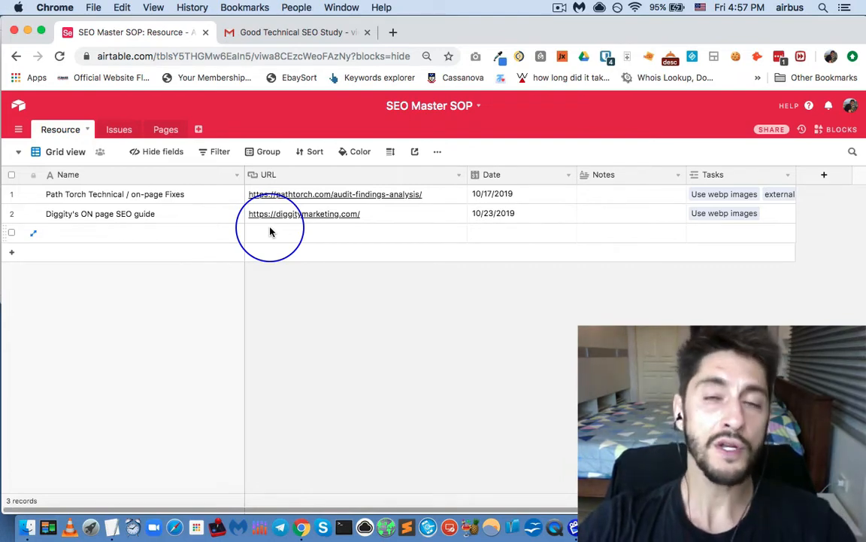
mouse_move(294, 236)
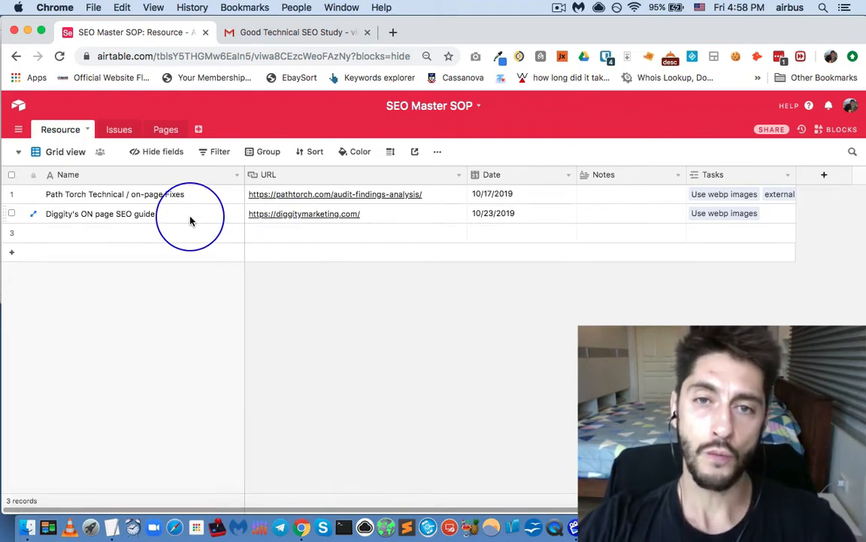
mouse_move(173, 218)
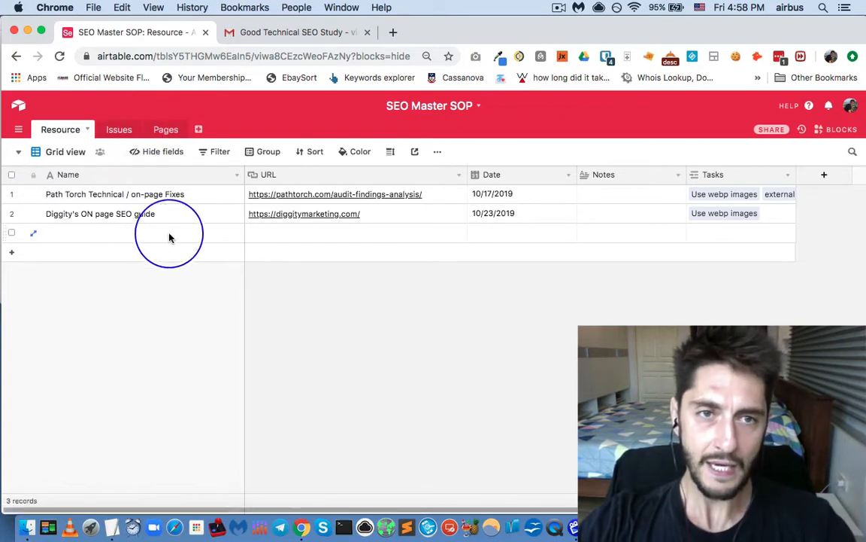
mouse_move(141, 228)
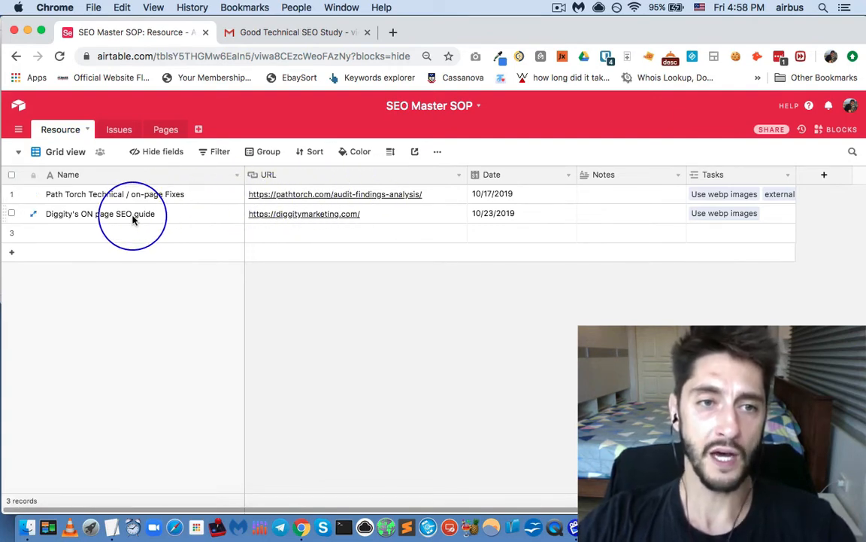
mouse_move(106, 218)
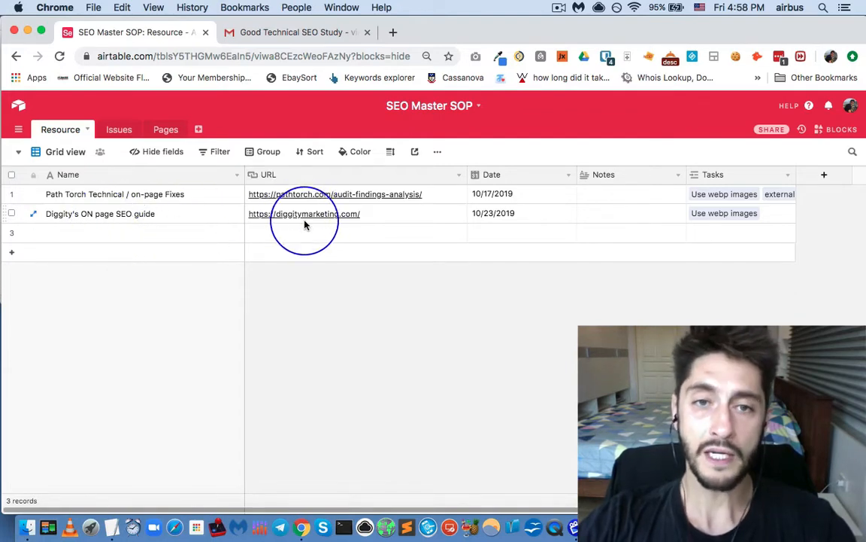
mouse_move(376, 218)
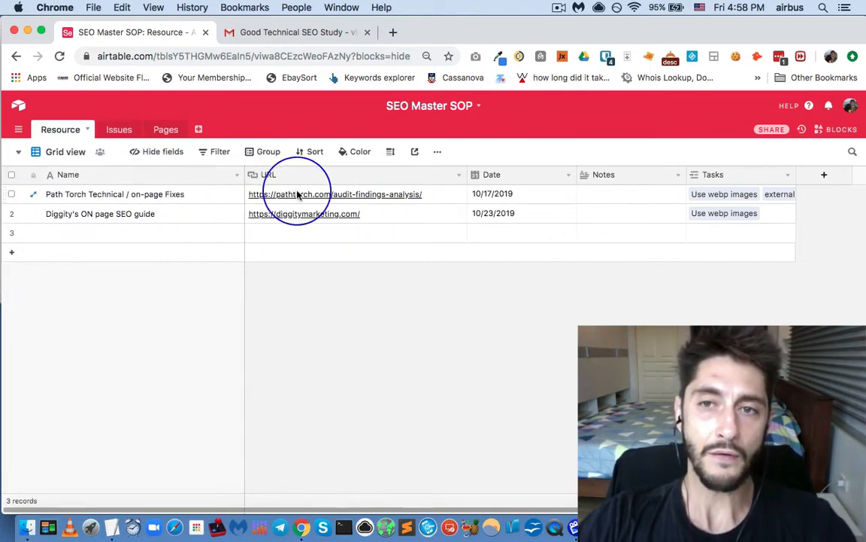
mouse_move(98, 273)
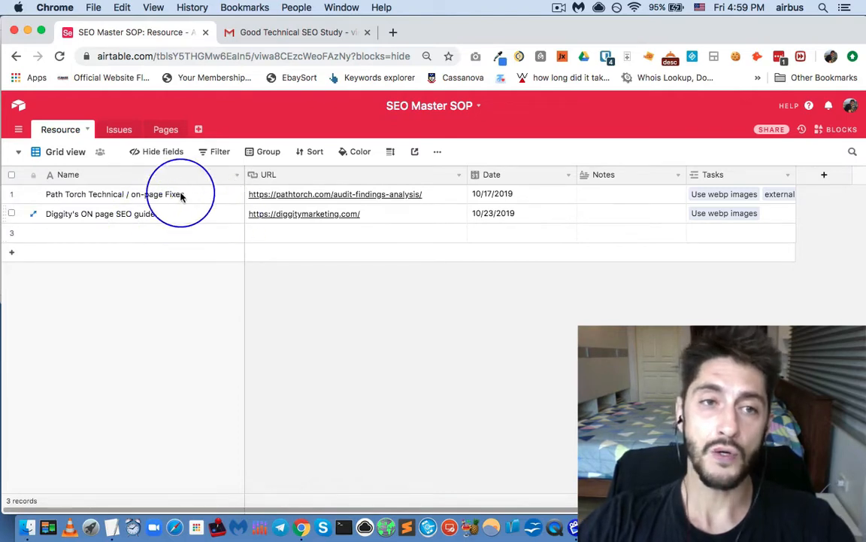
Open the Issues table and reveal the hidden Resource and Pages fields.
click(118, 130)
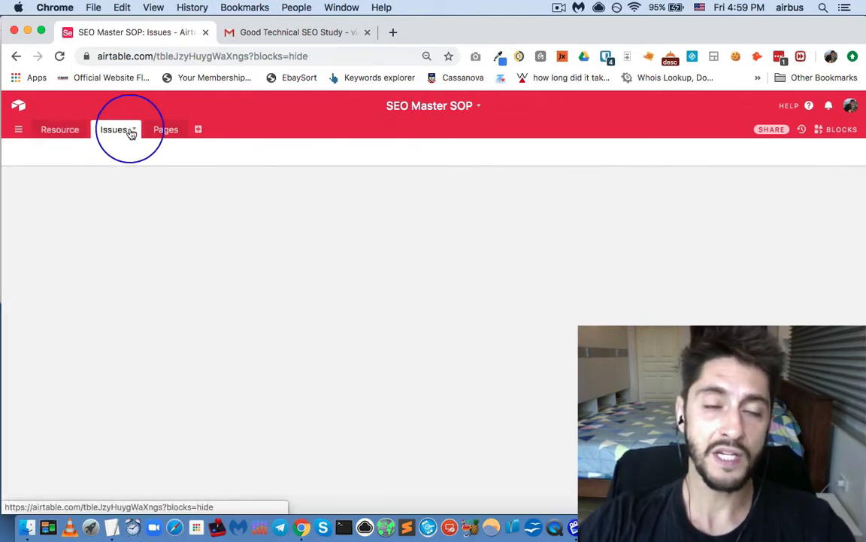
click(114, 129)
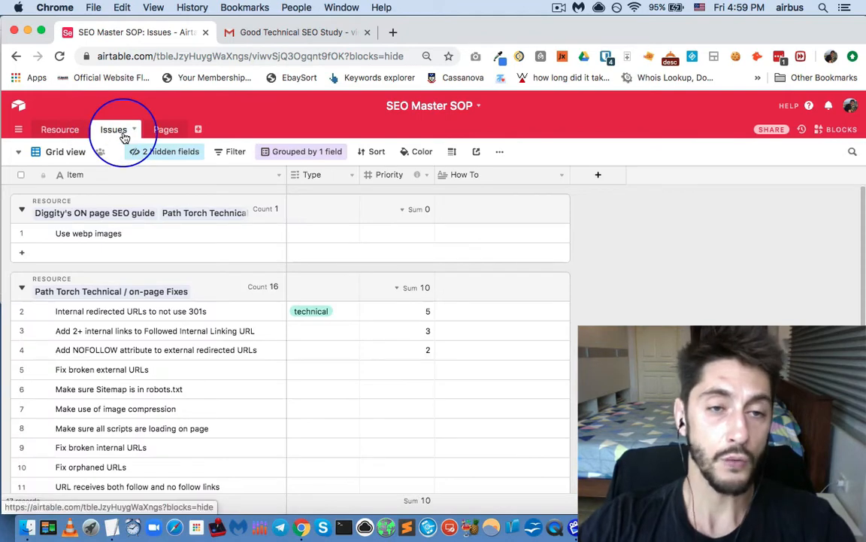
mouse_move(138, 136)
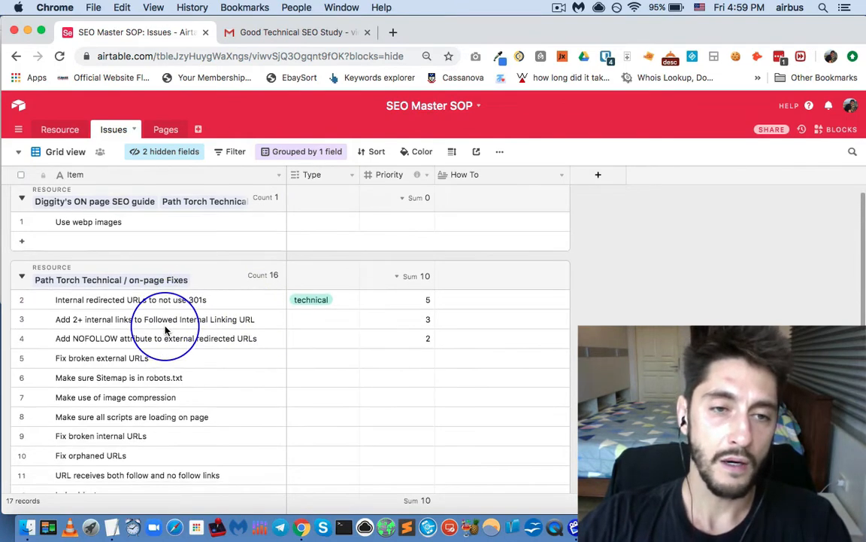
scroll(down, 3)
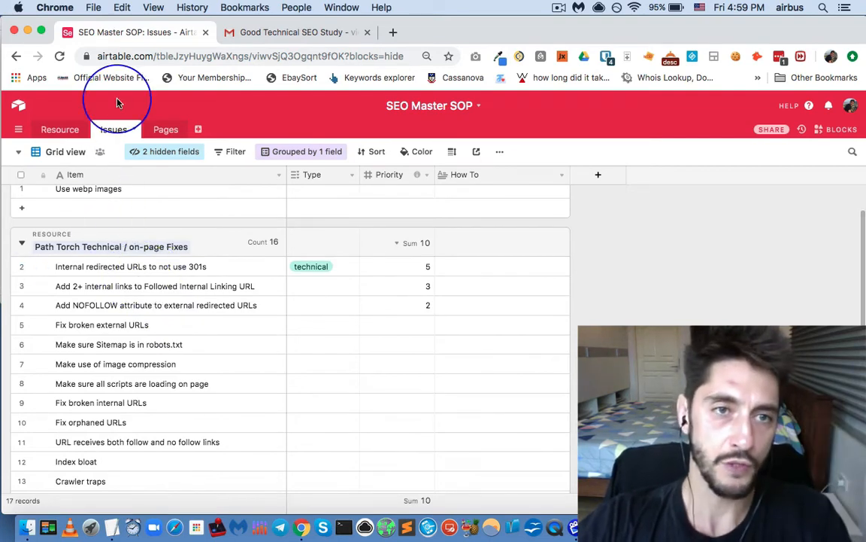
click(134, 129)
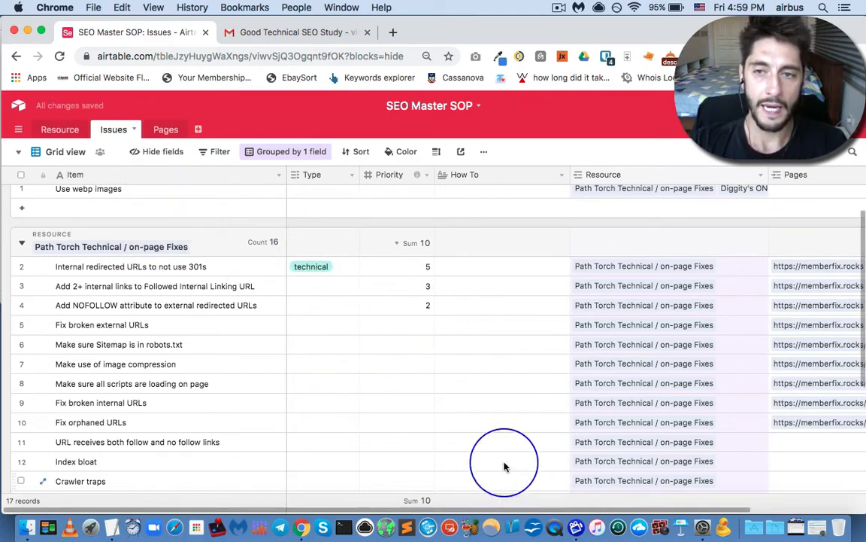
Expand the Path Torch Technical / on-page Fixes record from the scripts issue's Resource cell.
click(501, 383)
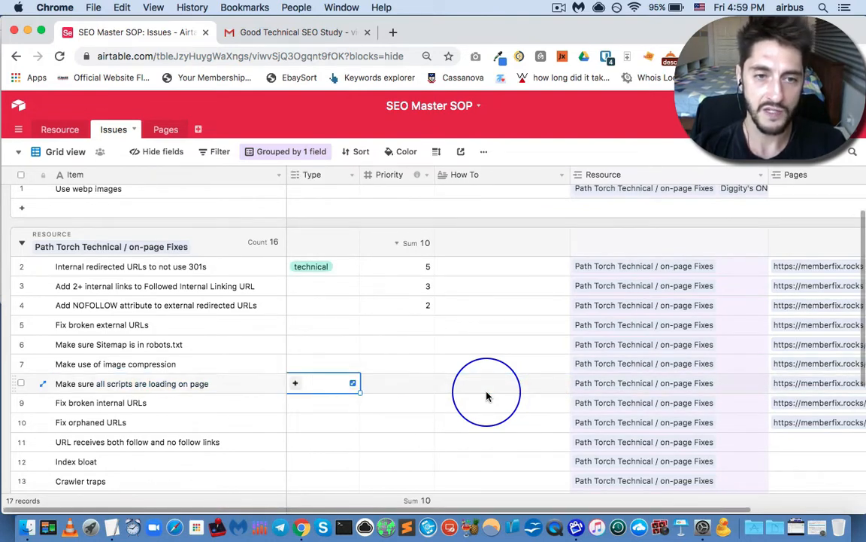
click(398, 383)
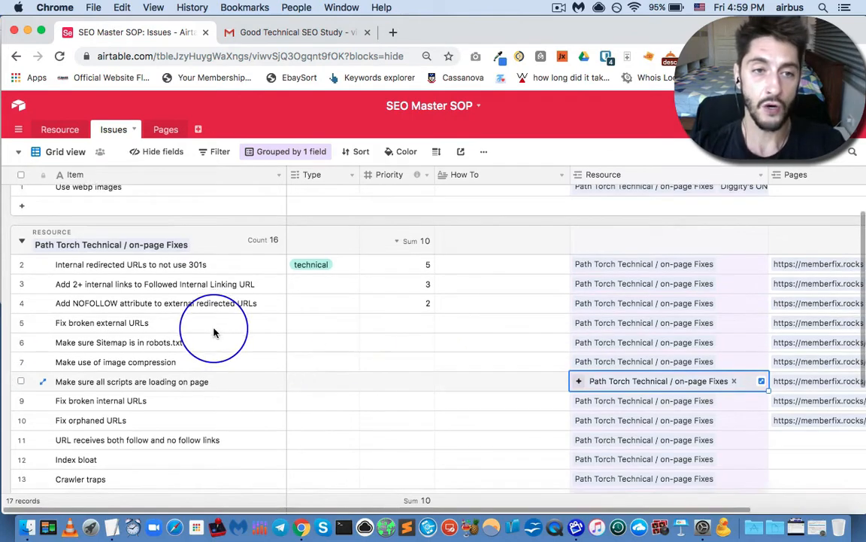
scroll(down, 3)
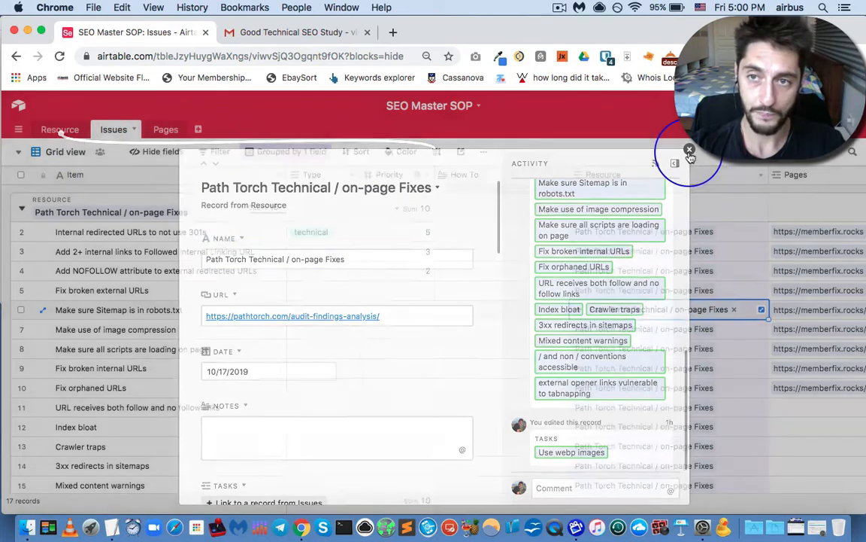
Close the expanded resource record to return to the grouped Issues table.
click(689, 149)
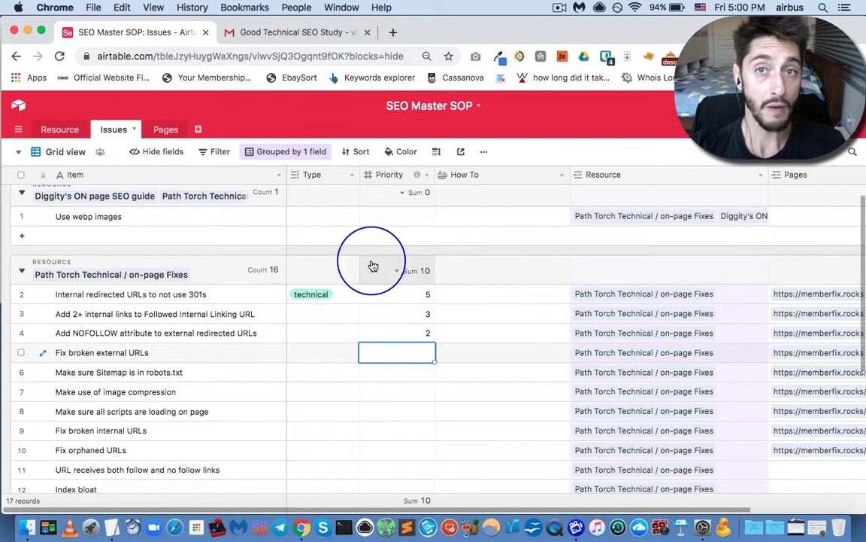
mouse_move(224, 364)
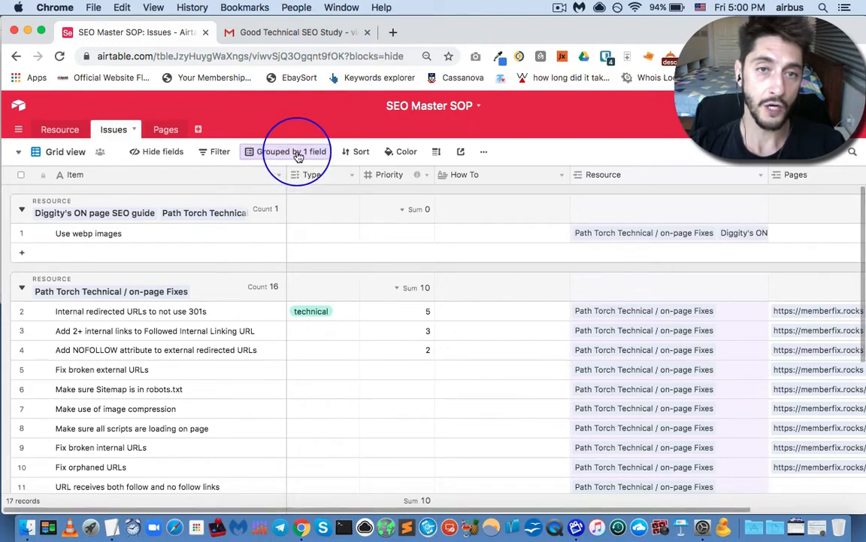
Delete the Resource grouping and scroll through all 17 issues.
click(268, 152)
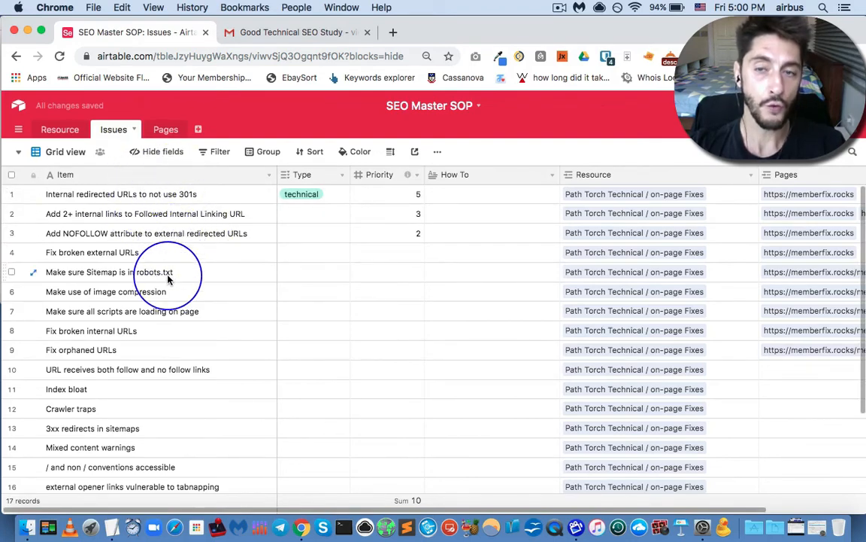
scroll(down, 3)
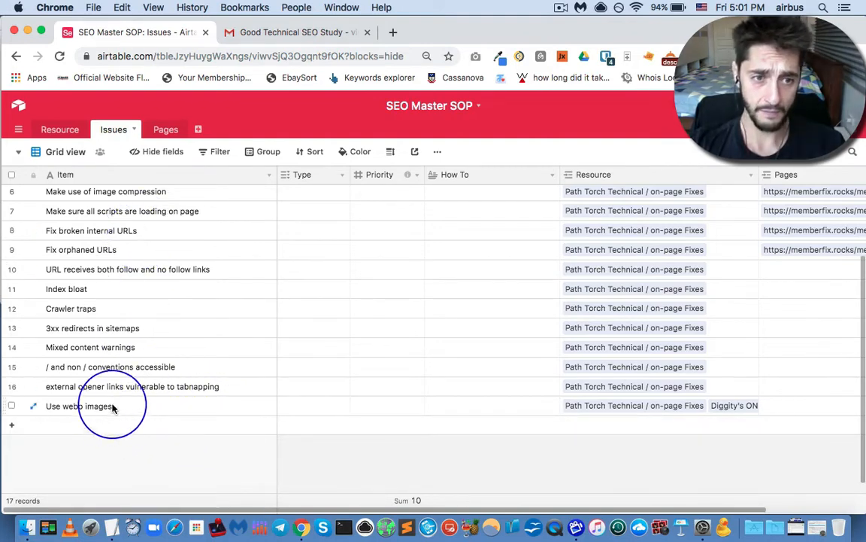
mouse_move(49, 416)
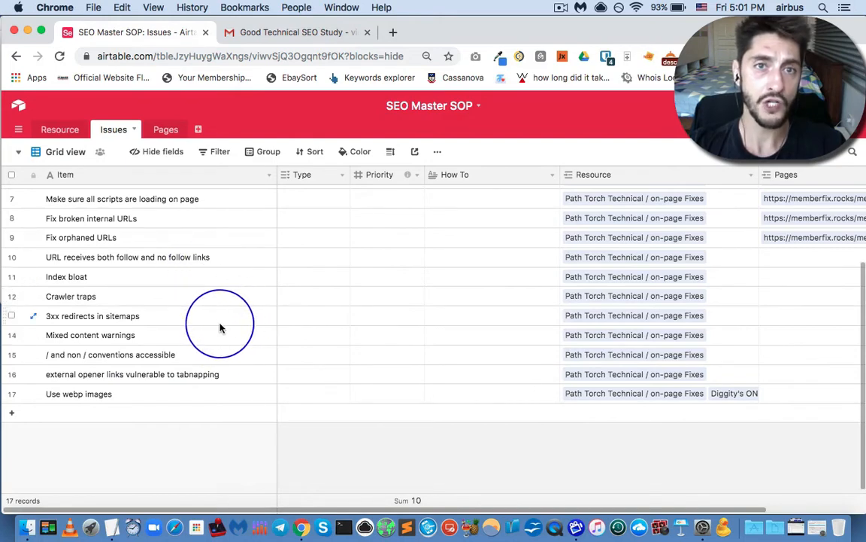
mouse_move(213, 344)
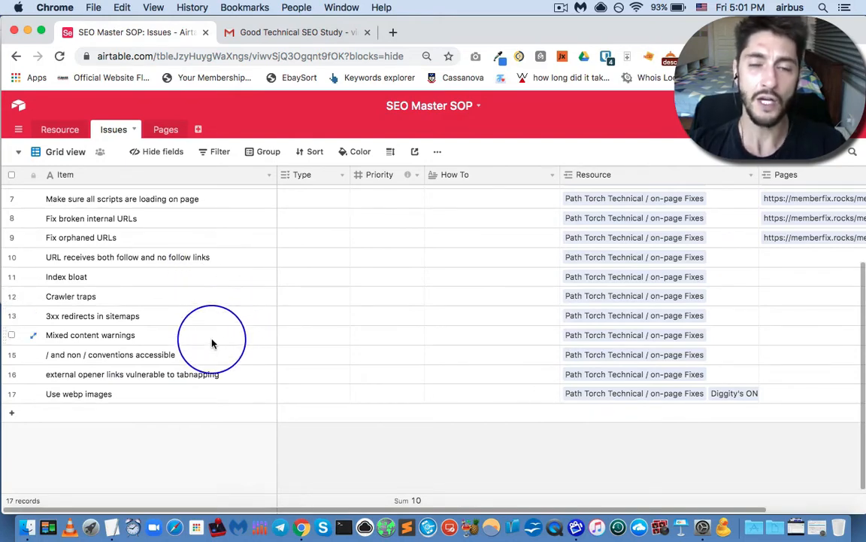
mouse_move(241, 331)
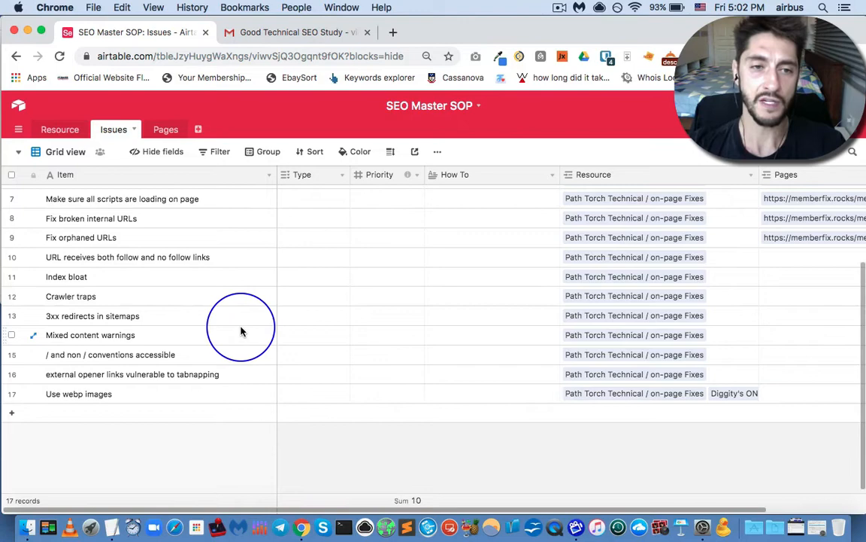
mouse_move(219, 319)
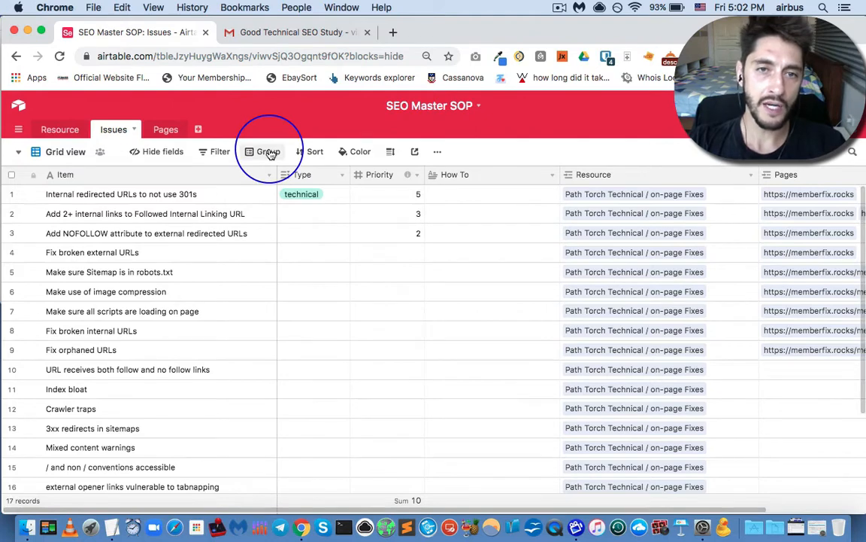
Group the Issues records by the Resource field again.
click(268, 151)
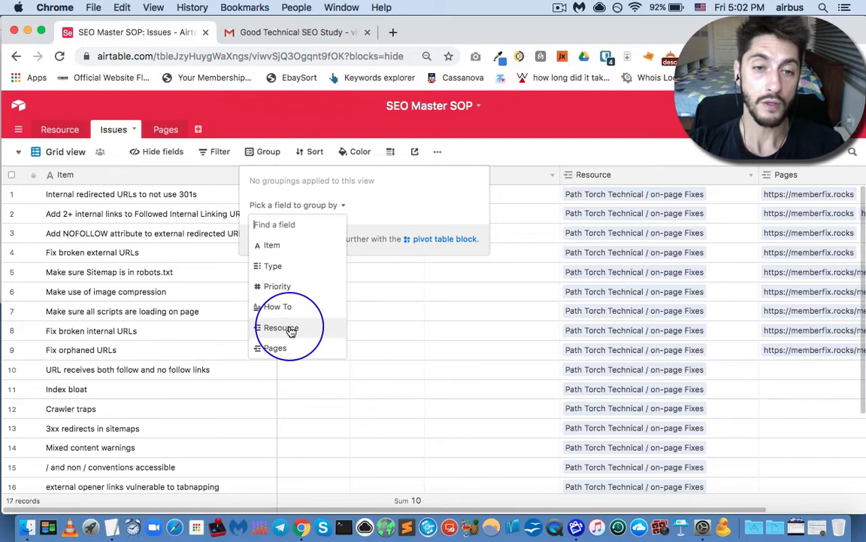
click(280, 327)
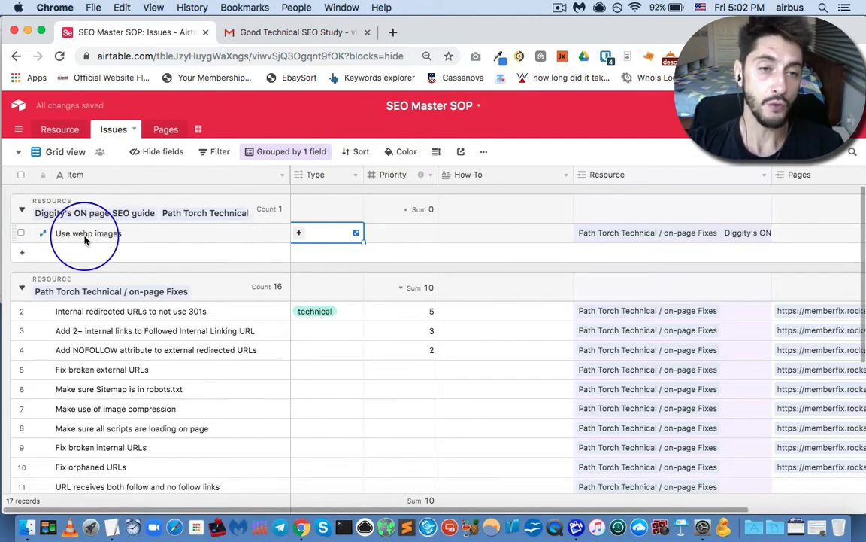
click(87, 233)
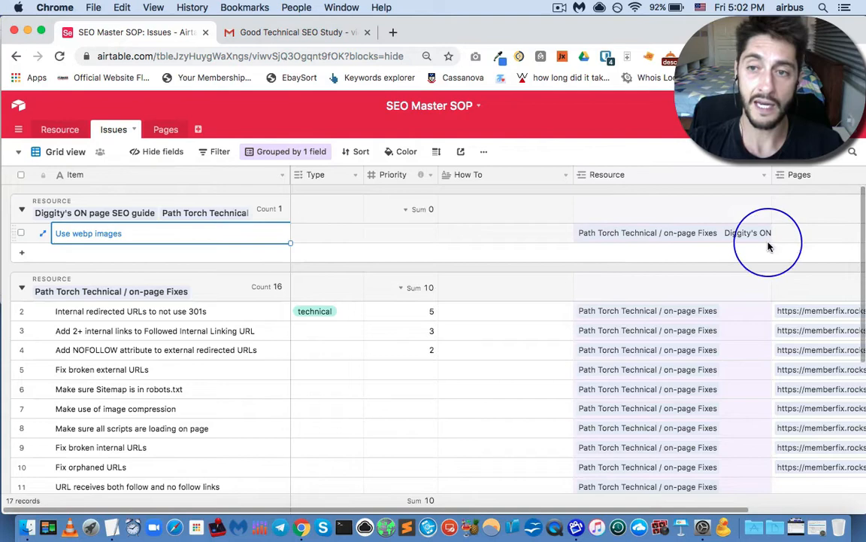
mouse_move(272, 261)
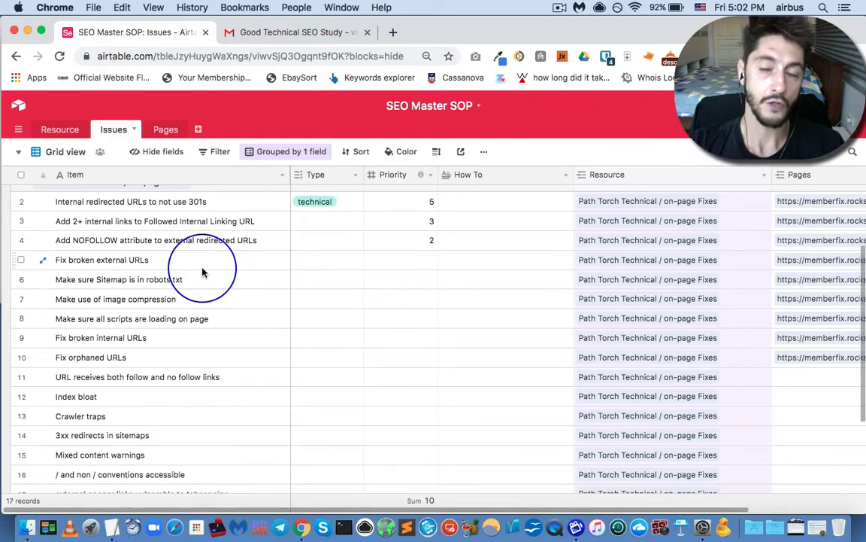
scroll(down, 3)
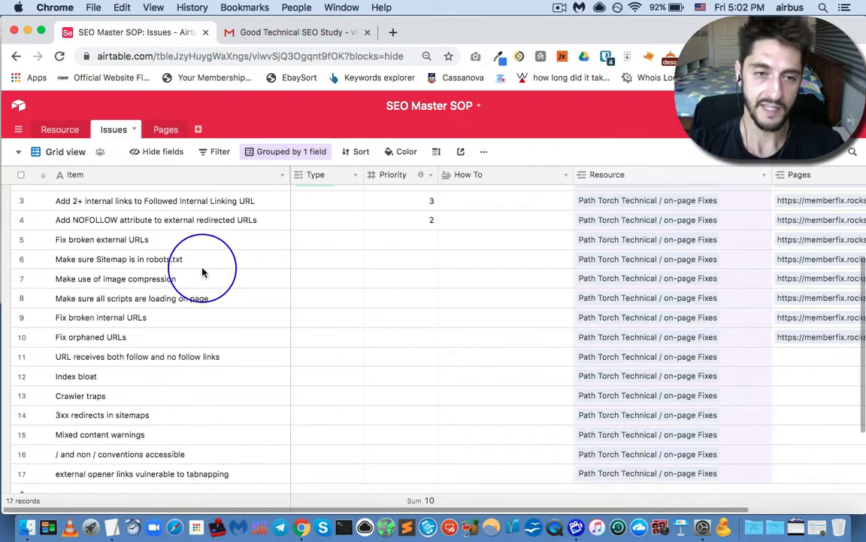
scroll(down, 3)
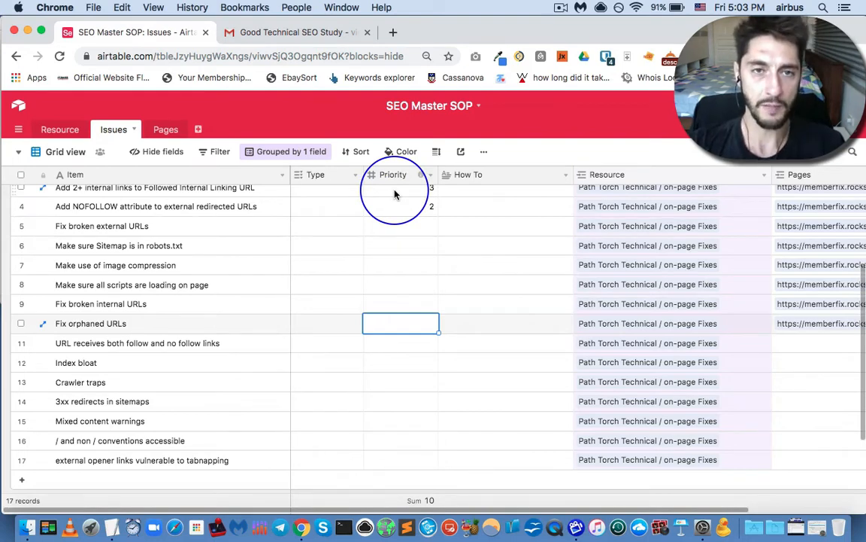
mouse_move(181, 186)
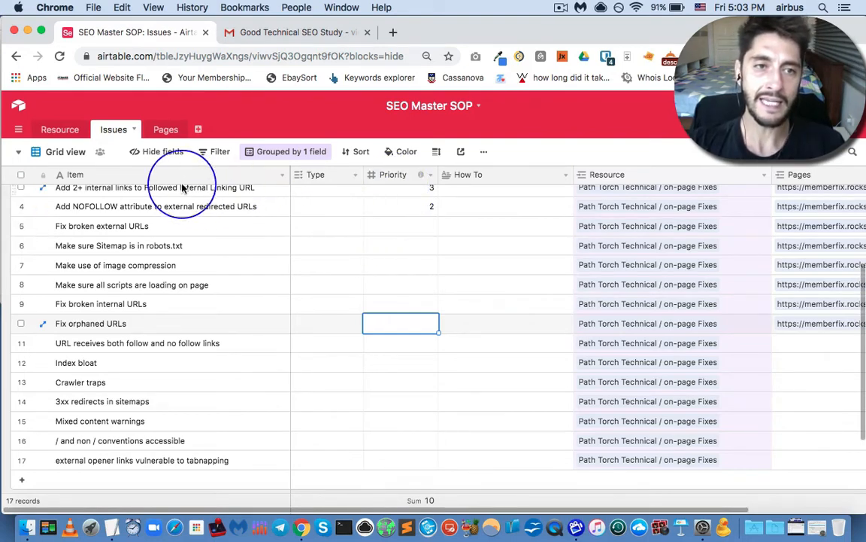
mouse_move(122, 181)
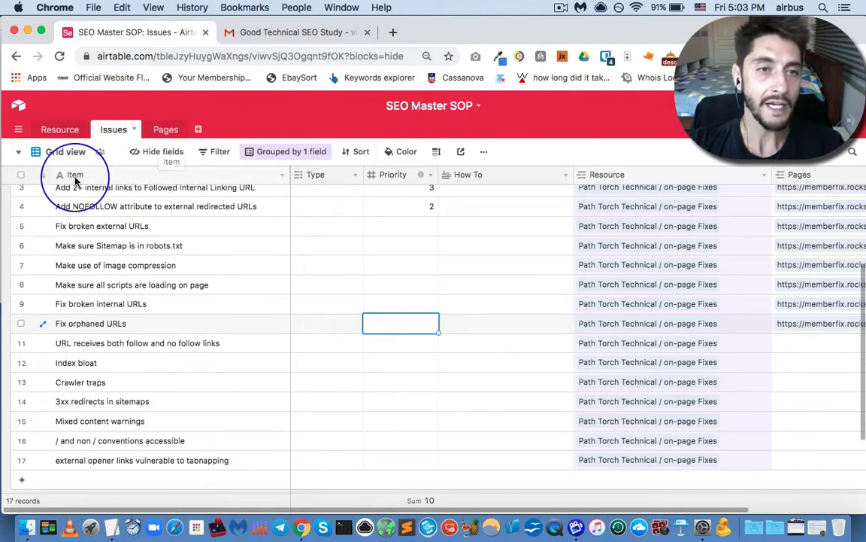
mouse_move(401, 175)
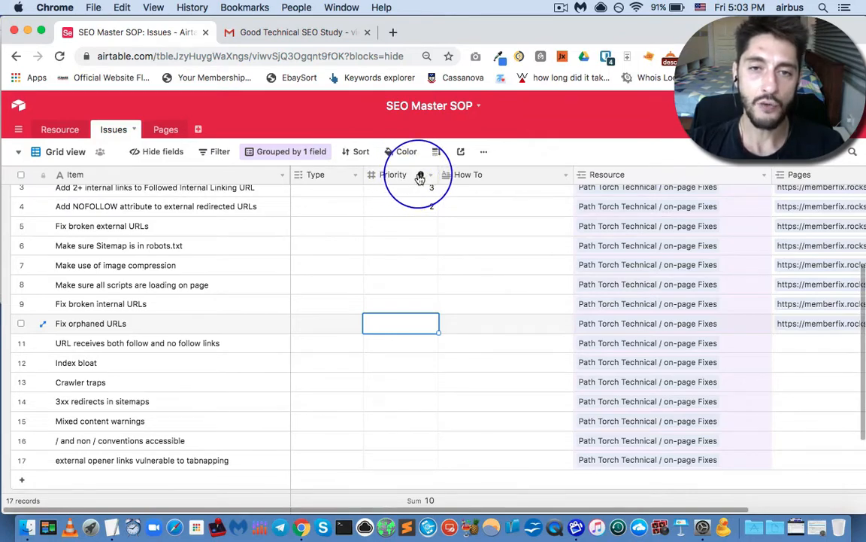
mouse_move(420, 176)
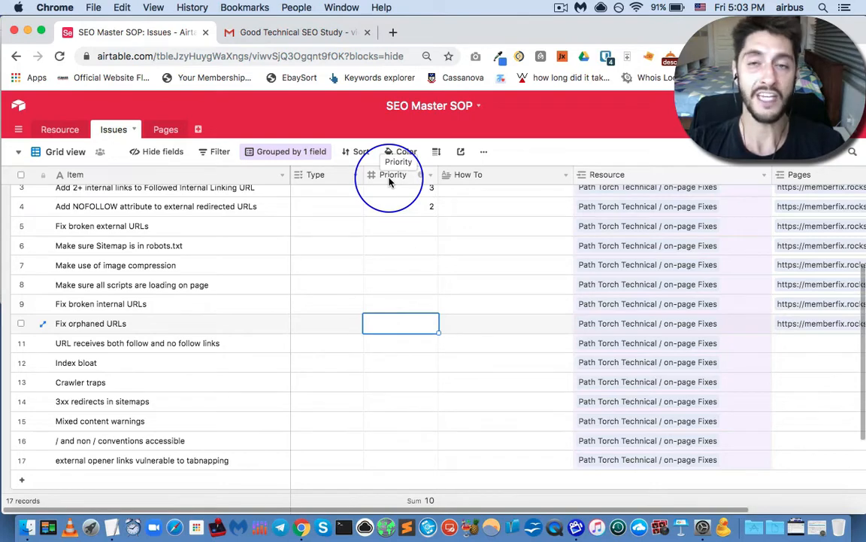
click(393, 175)
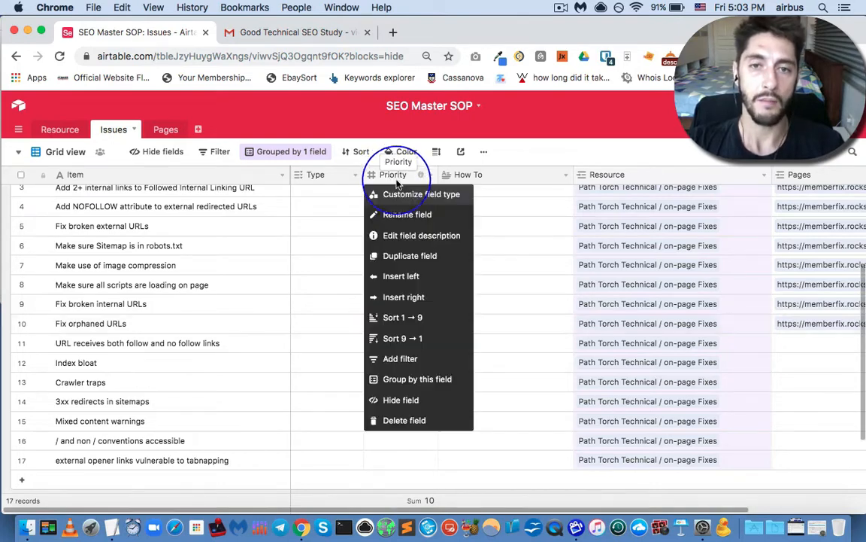
click(421, 234)
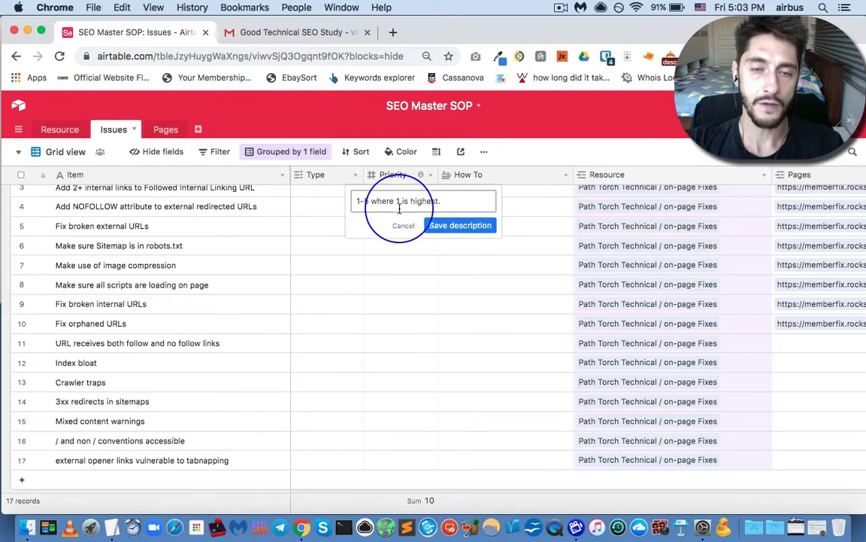
mouse_move(355, 207)
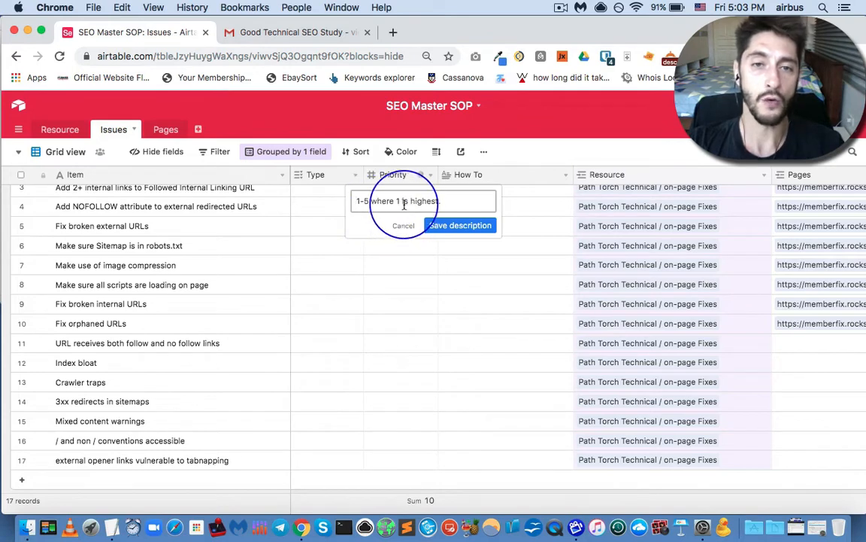
click(460, 225)
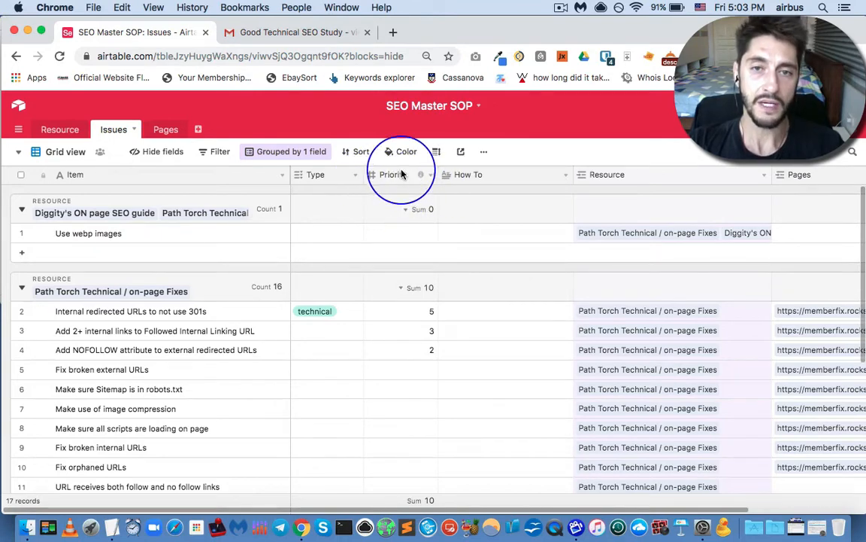
mouse_move(421, 174)
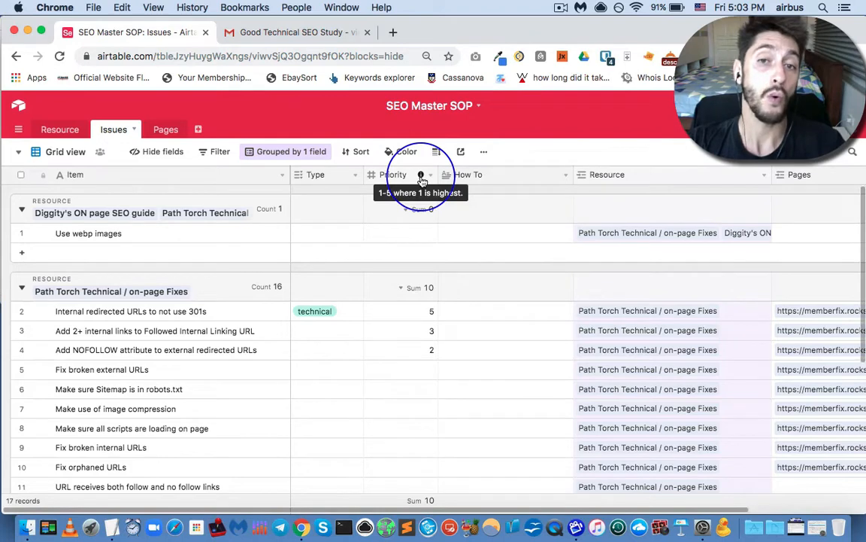
mouse_move(528, 155)
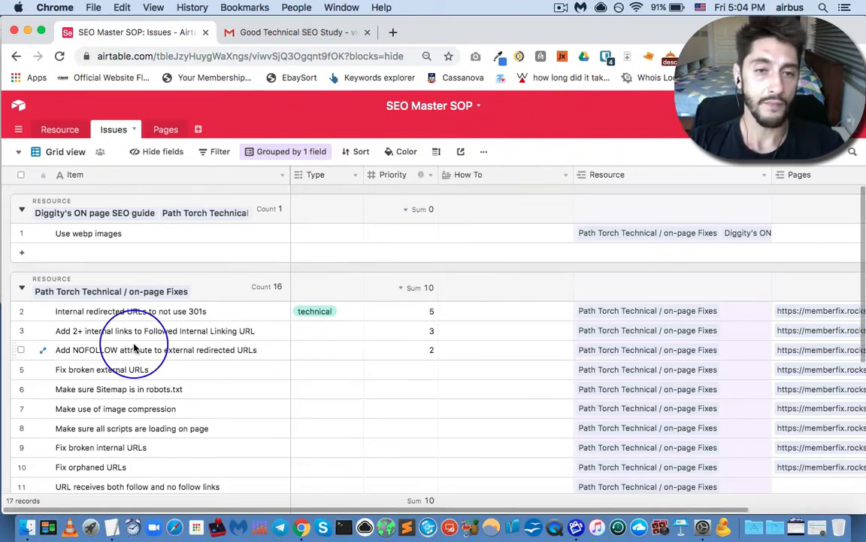
scroll(down, 3)
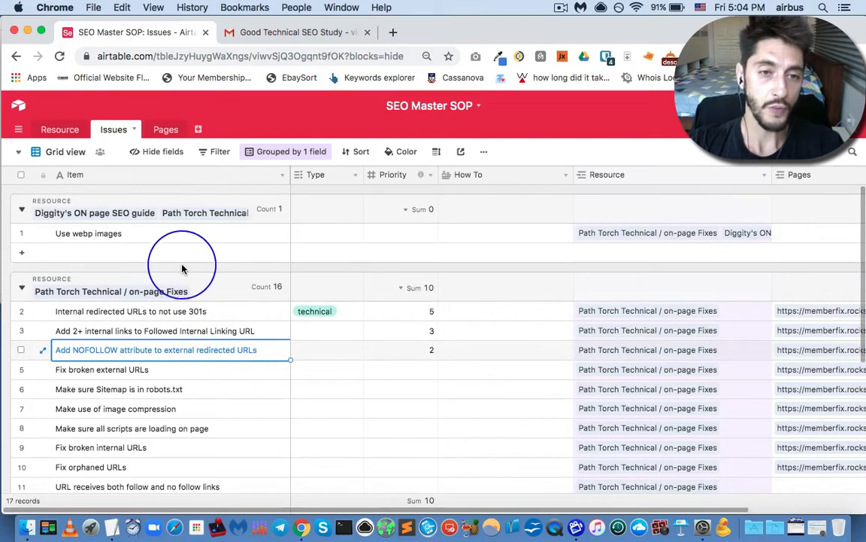
mouse_move(214, 298)
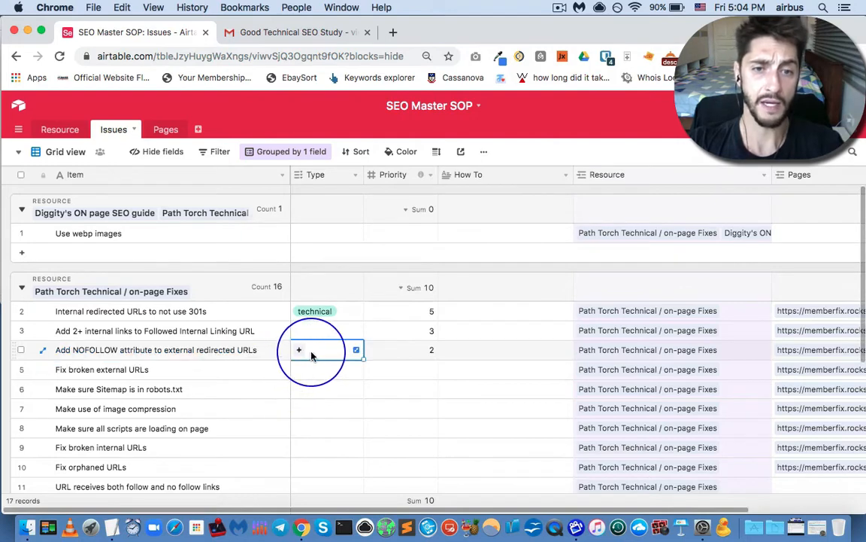
Switch to the Pages table grouped by URL and date.
click(299, 349)
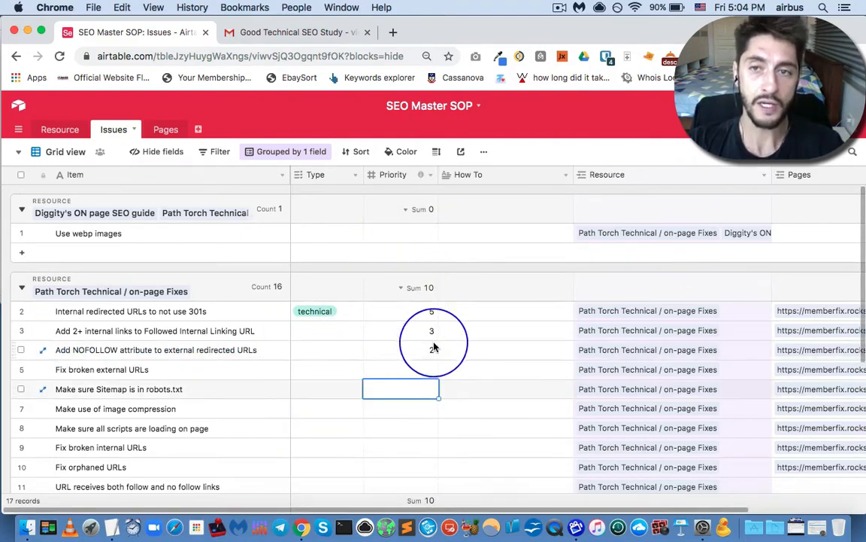
mouse_move(345, 340)
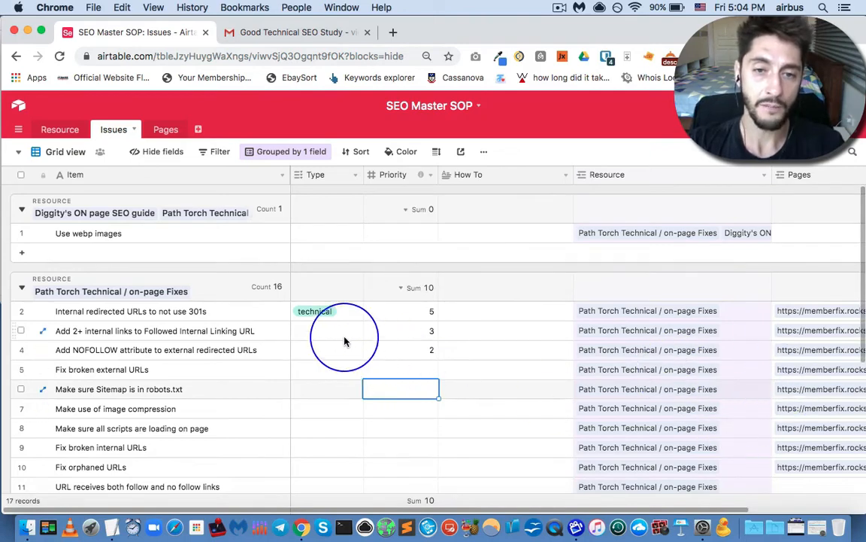
mouse_move(68, 160)
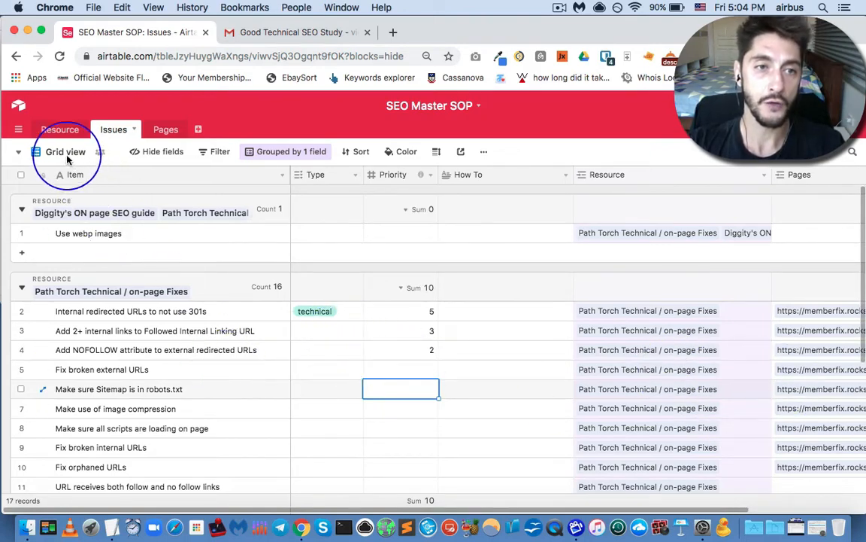
click(66, 152)
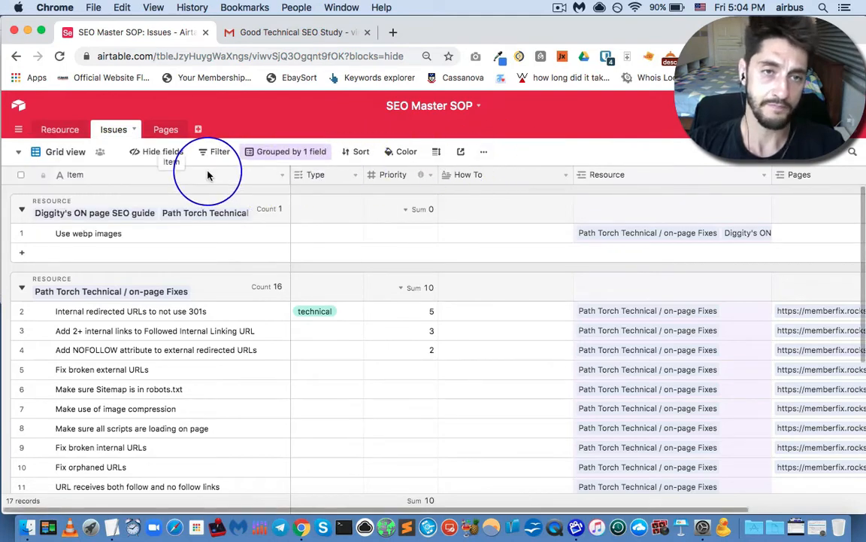
click(159, 129)
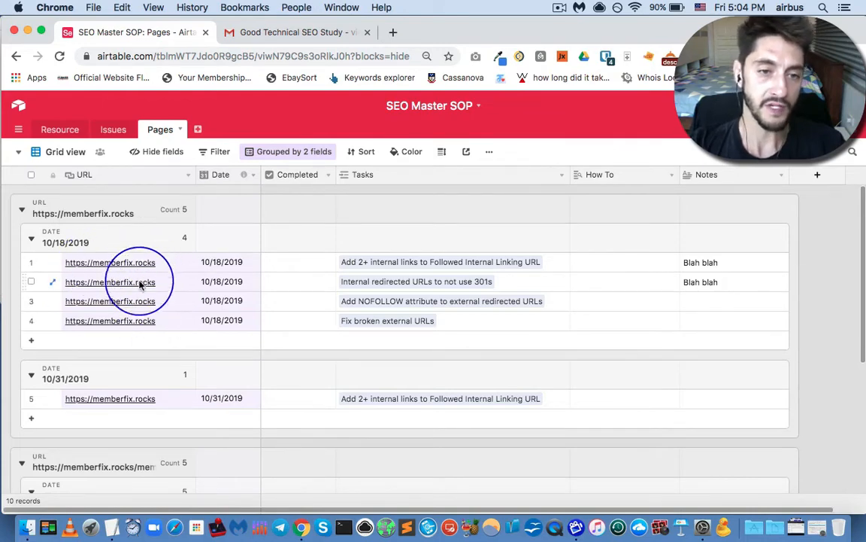
Scroll through the Pages table's page records.
scroll(down, 3)
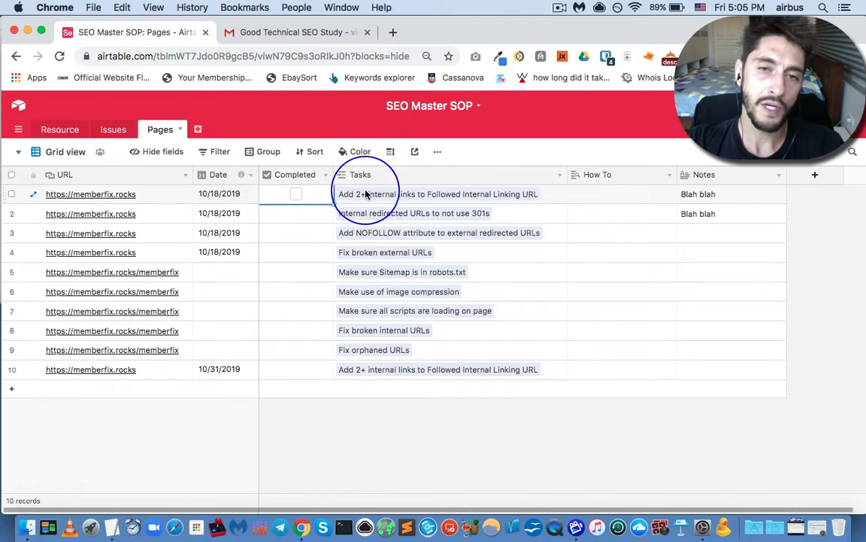
Review the first page's linked Issues record, then tick Completed for rows 1 and 2.
click(439, 194)
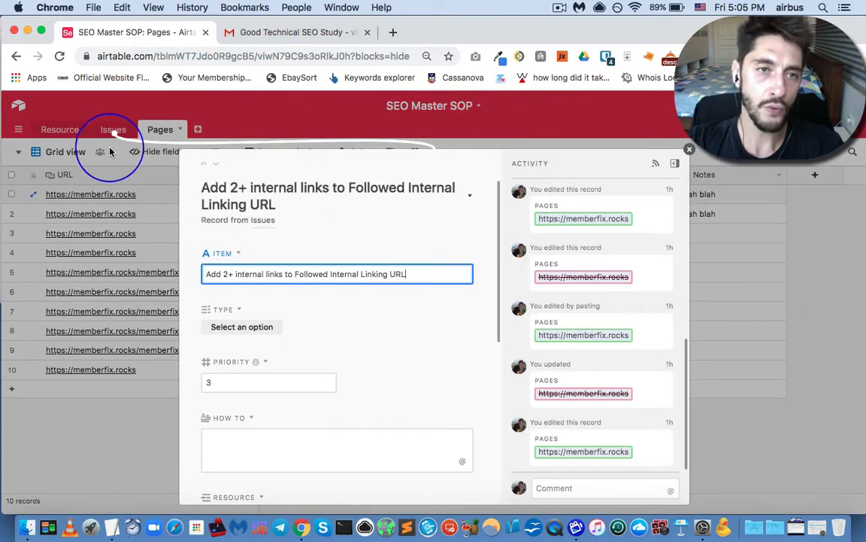
scroll(down, 3)
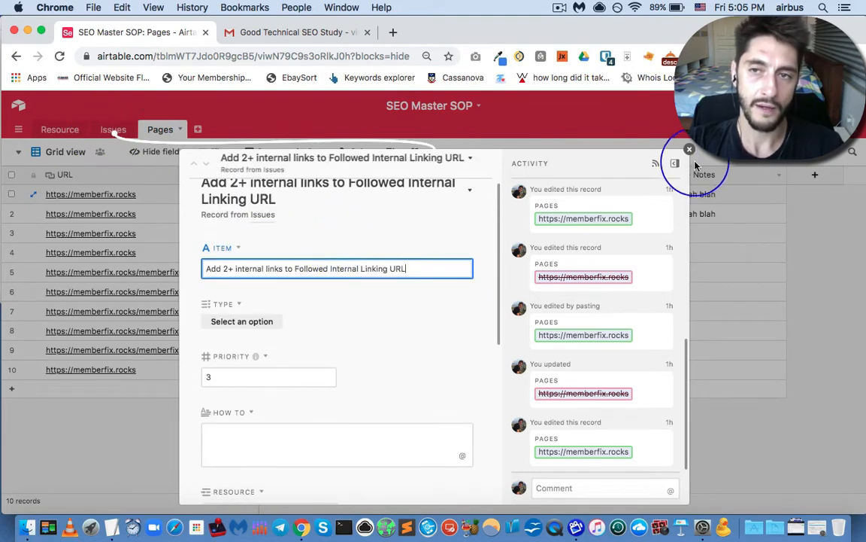
click(689, 149)
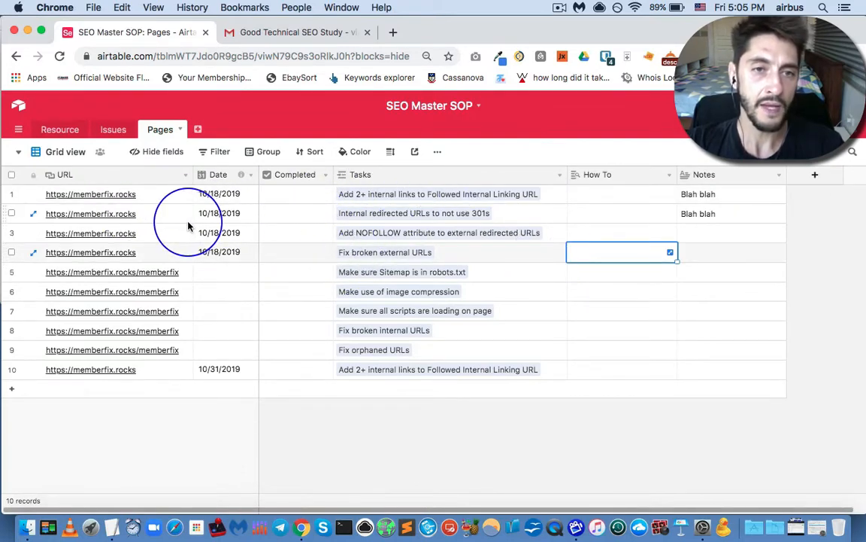
click(90, 194)
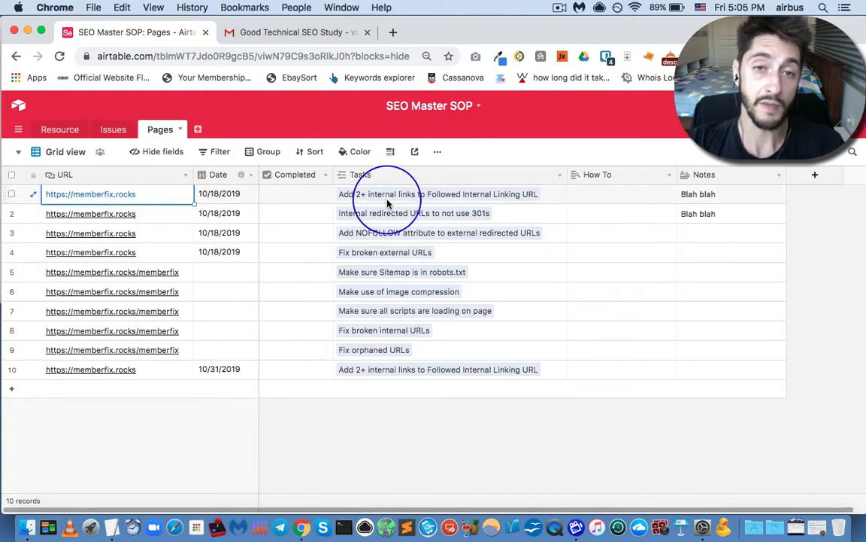
click(296, 194)
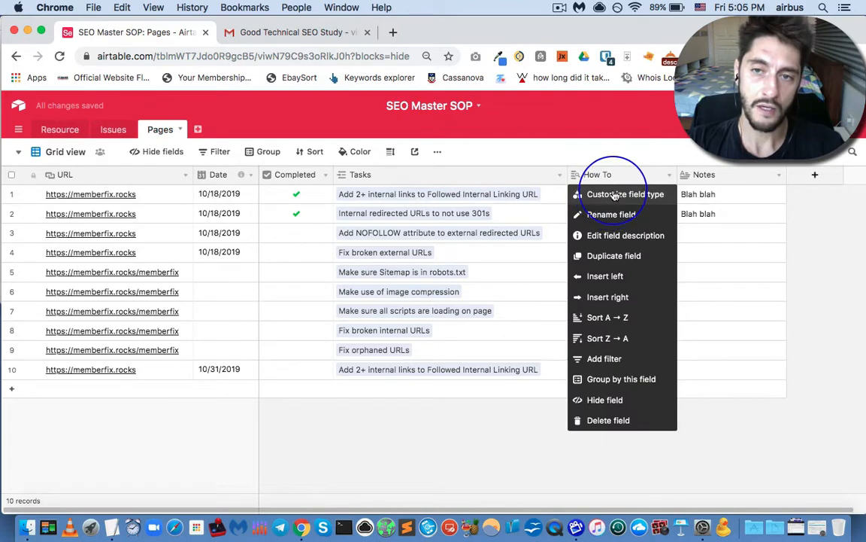
click(625, 194)
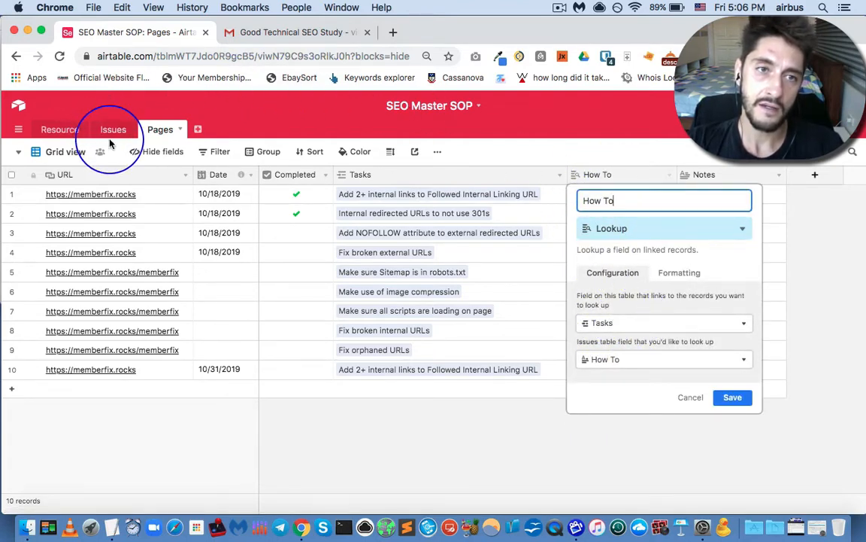
mouse_move(112, 129)
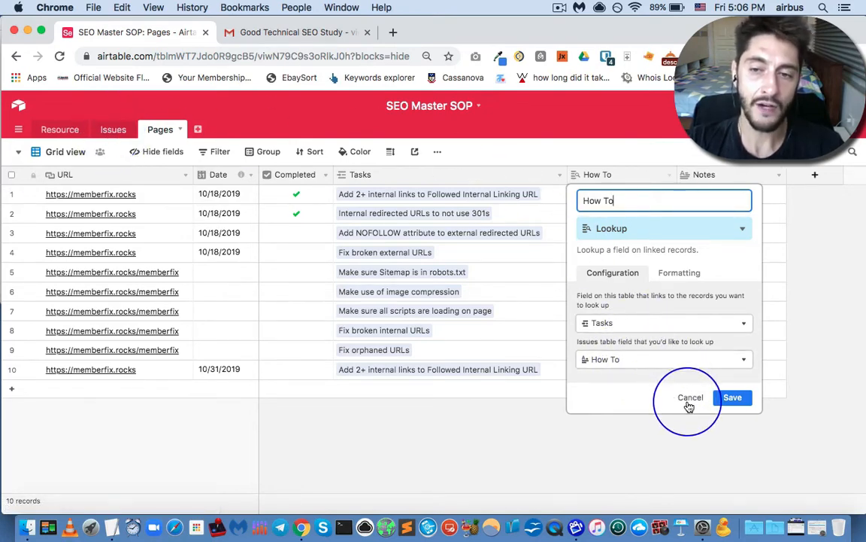
click(690, 397)
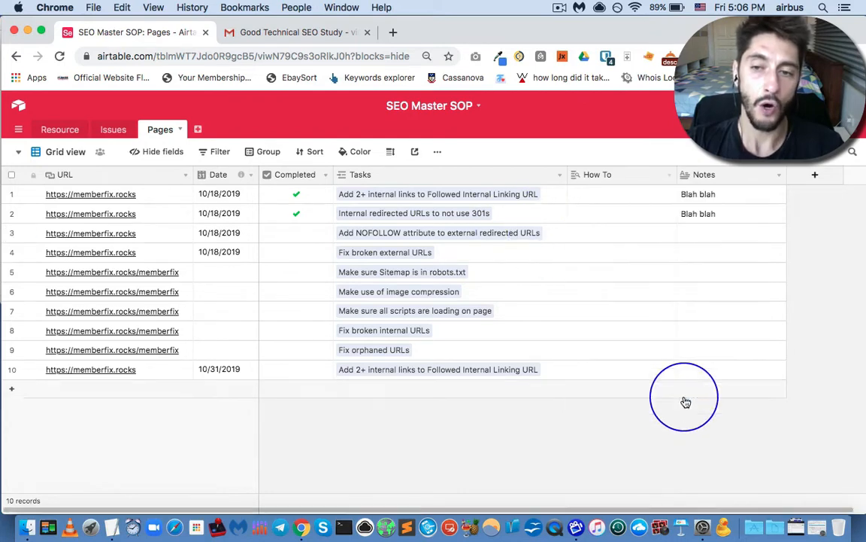
click(452, 193)
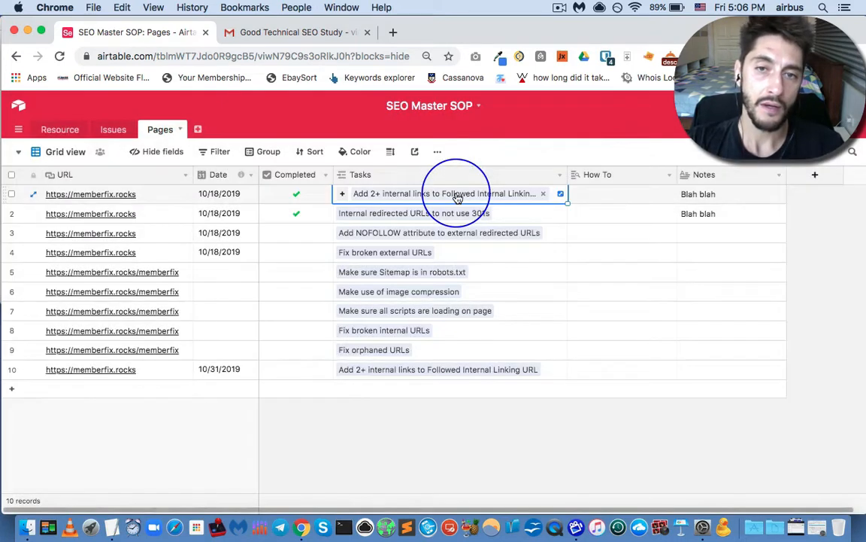
click(560, 194)
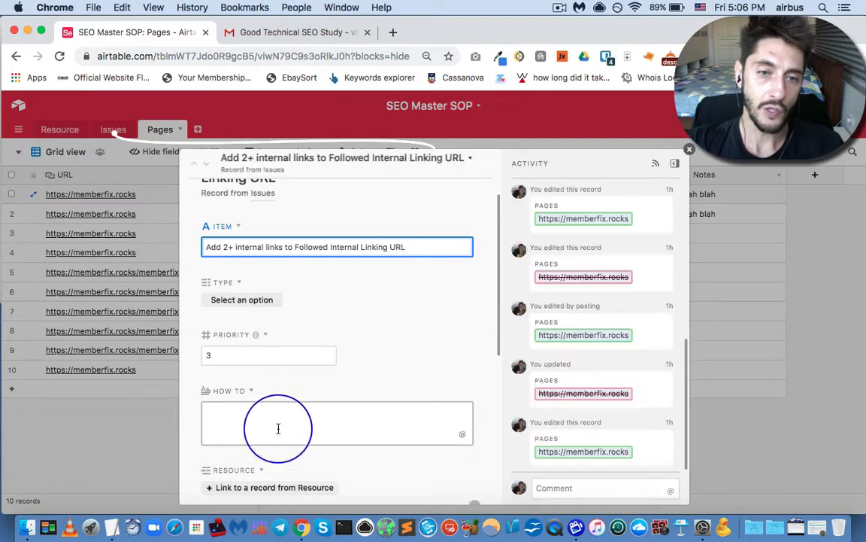
click(689, 148)
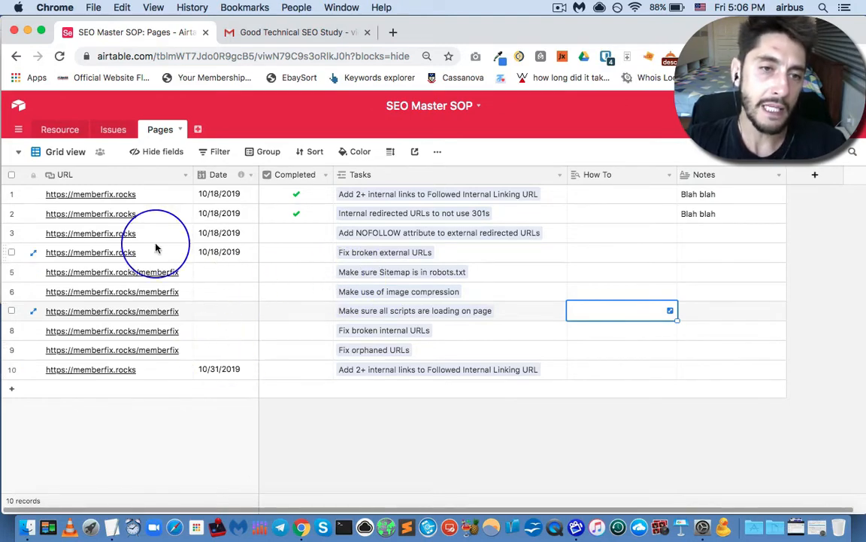
mouse_move(169, 226)
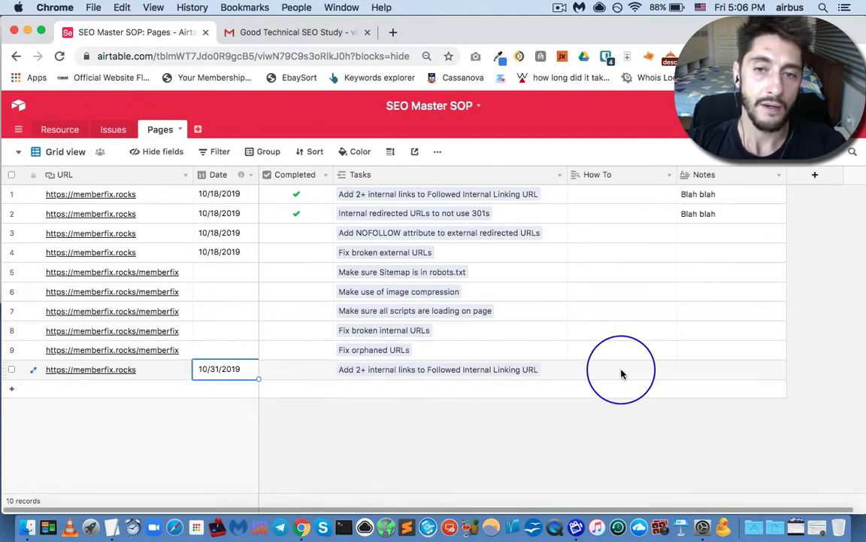
Tick Completed on row 10, the 10/31/2019 internal-links task.
click(621, 369)
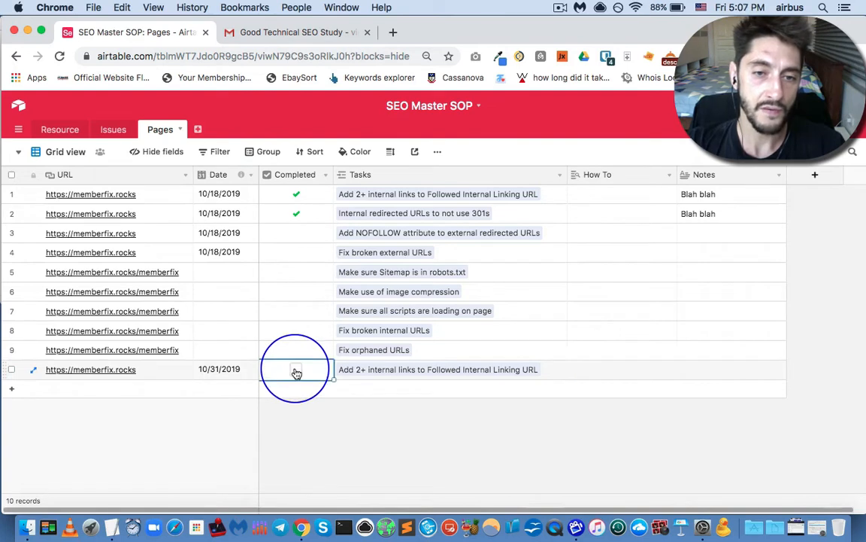
click(296, 369)
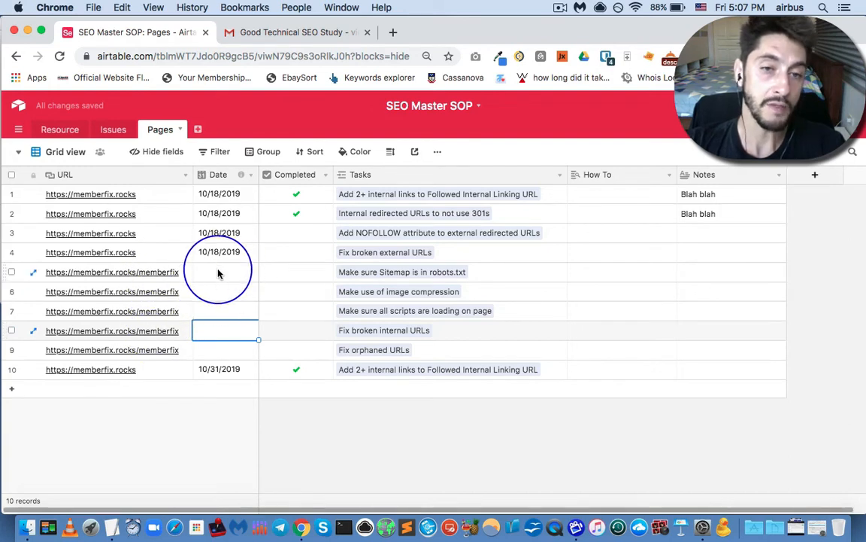
Set row 5's date to 31 October 2019 via the date picker.
click(225, 271)
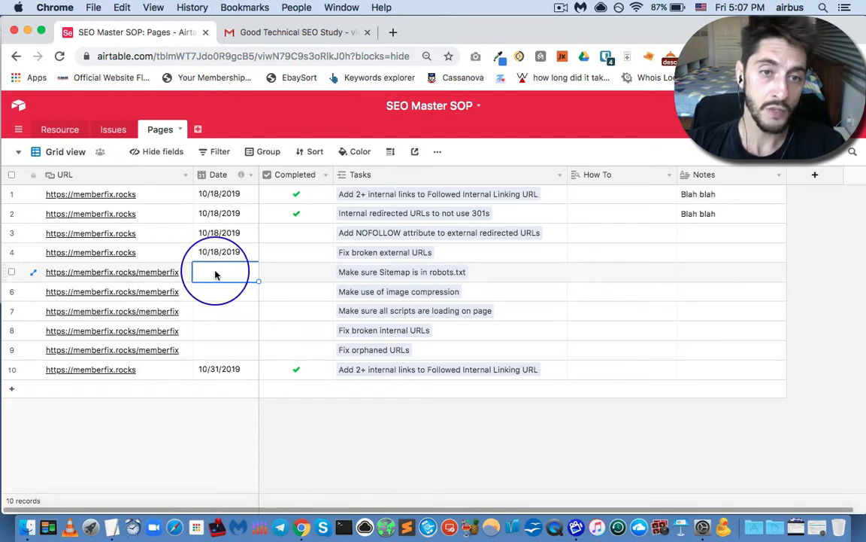
click(219, 271)
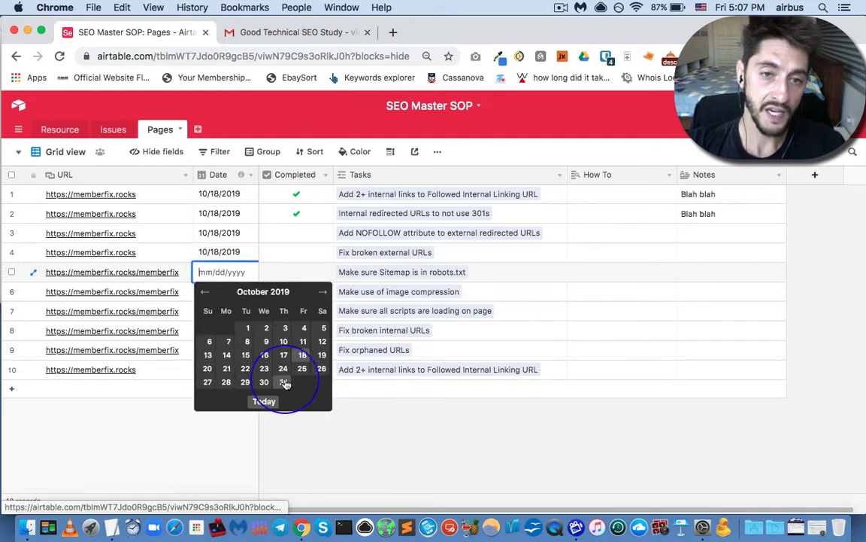
click(284, 381)
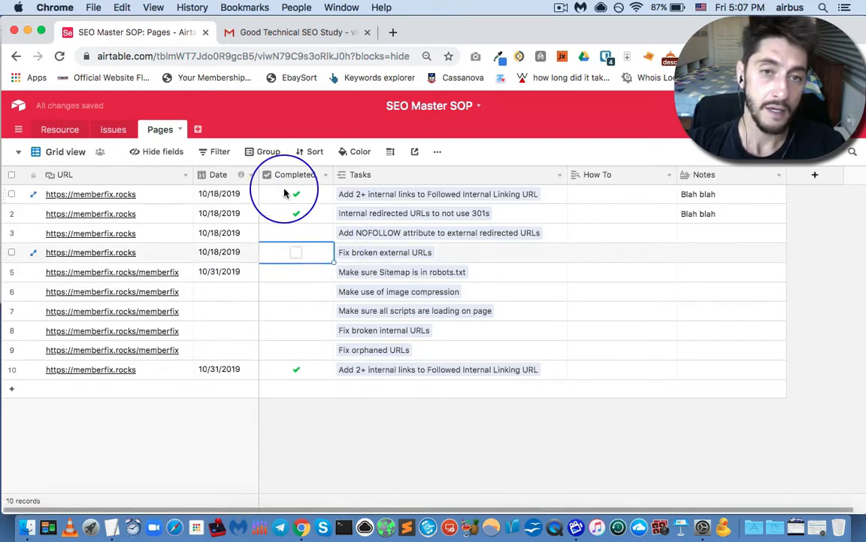
Group the Pages records by URL.
click(268, 151)
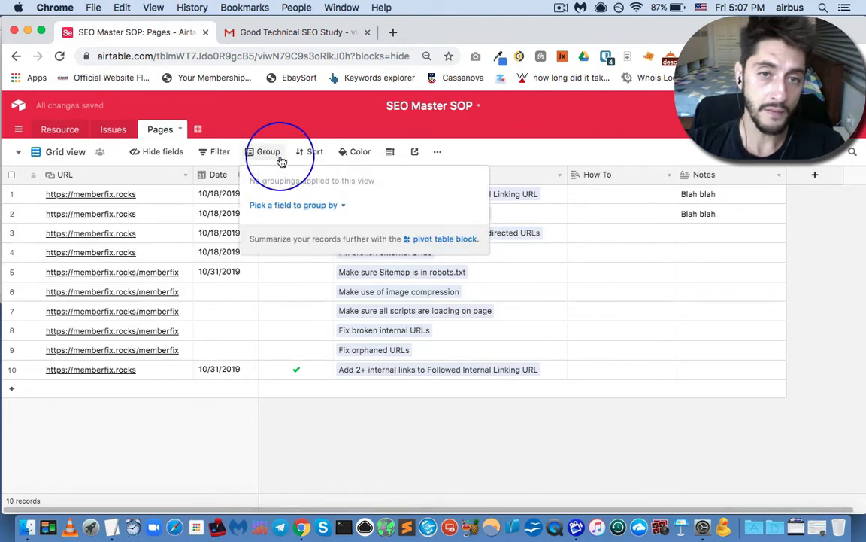
click(293, 204)
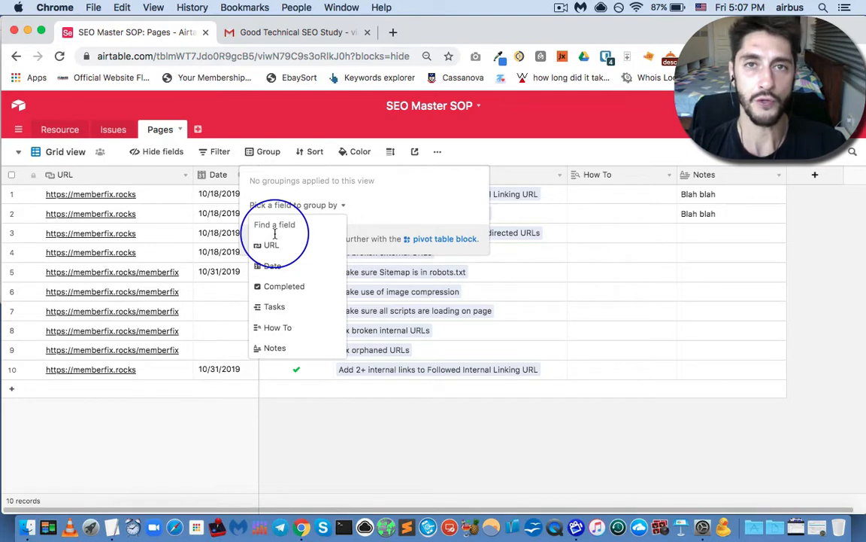
click(271, 245)
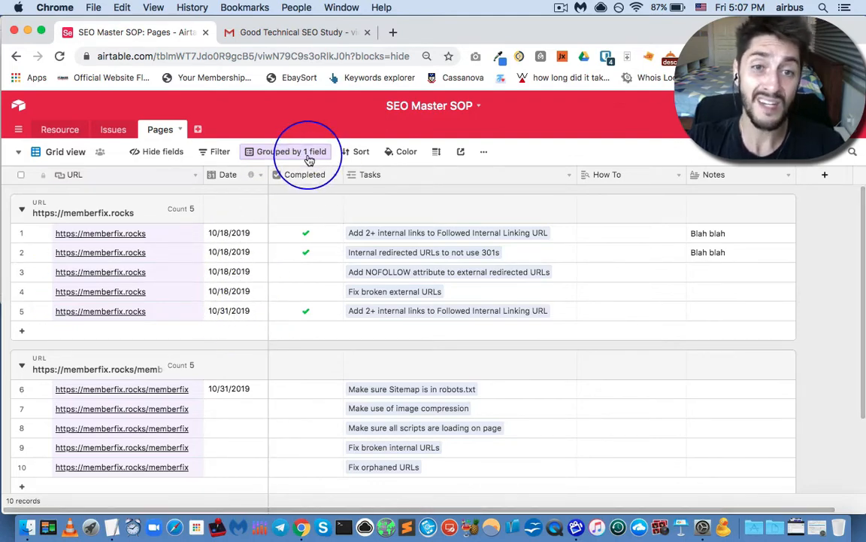
Switch the 'then by Date' grouping order from 1→9 to 9→1.
click(291, 151)
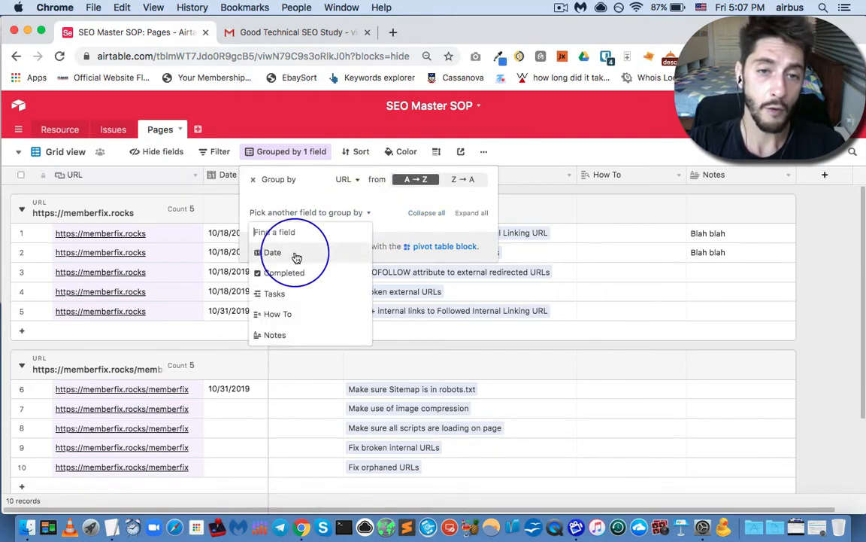
click(273, 252)
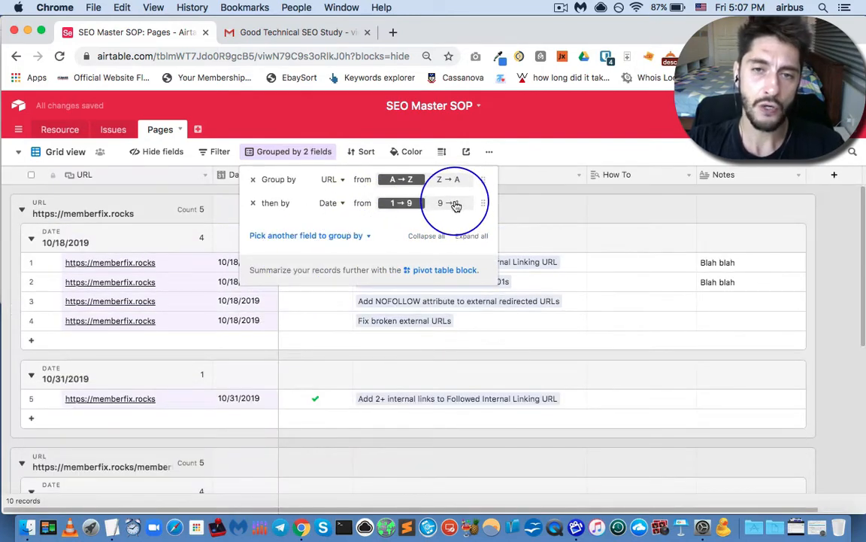
click(448, 202)
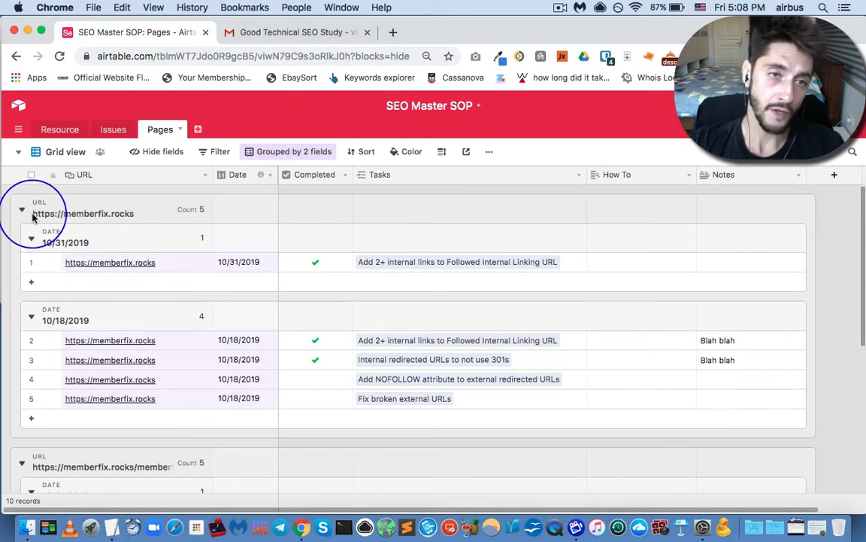
mouse_move(142, 218)
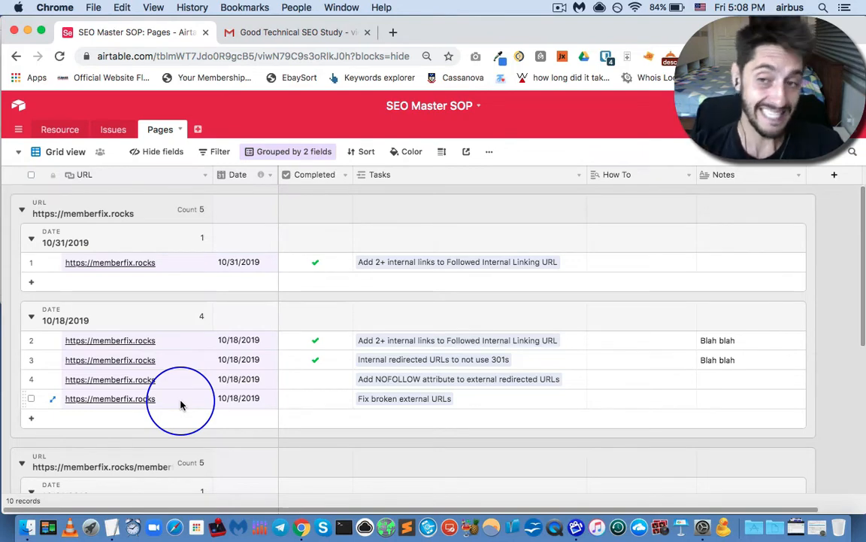
scroll(down, 3)
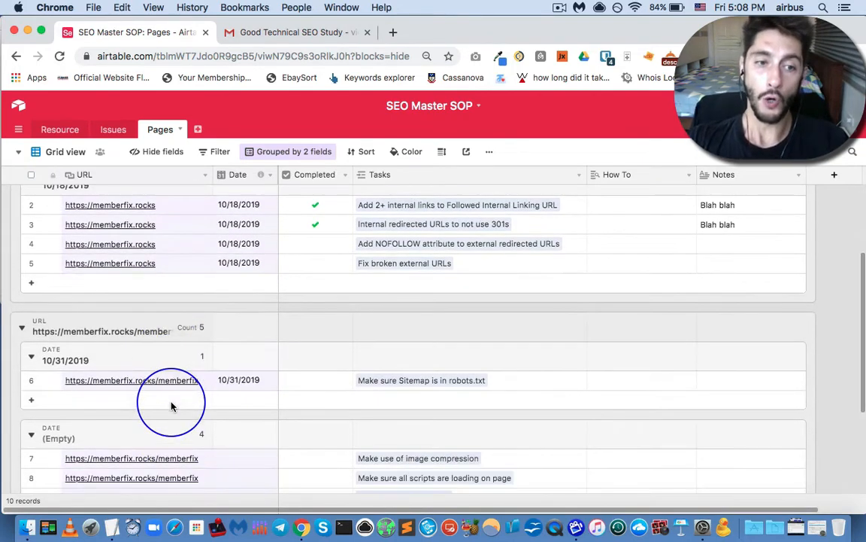
scroll(down, 3)
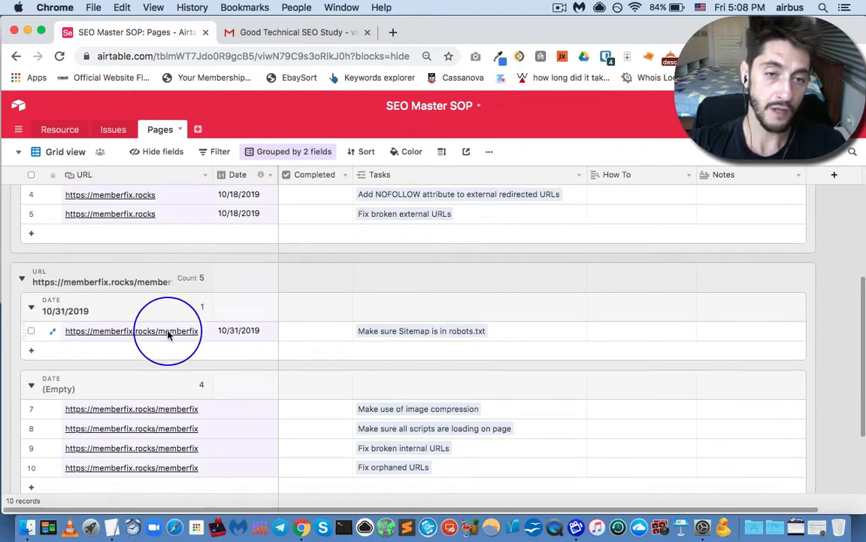
scroll(down, 3)
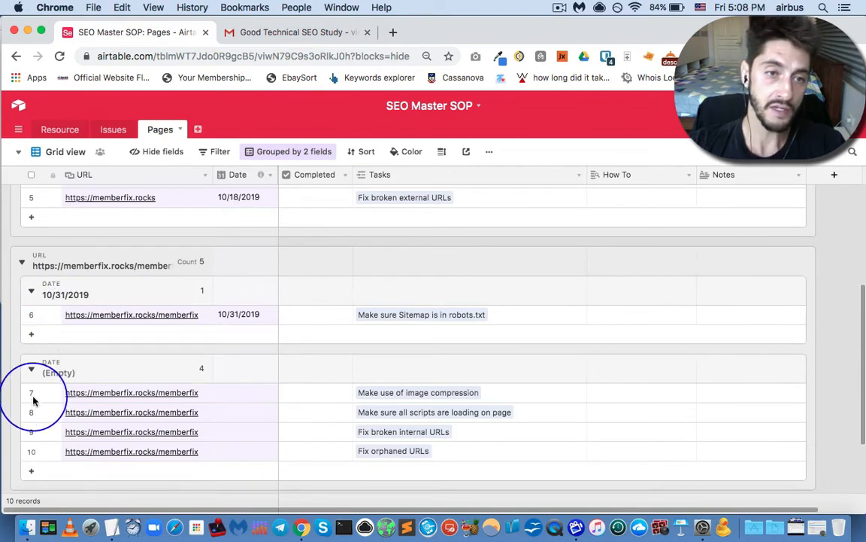
mouse_move(68, 267)
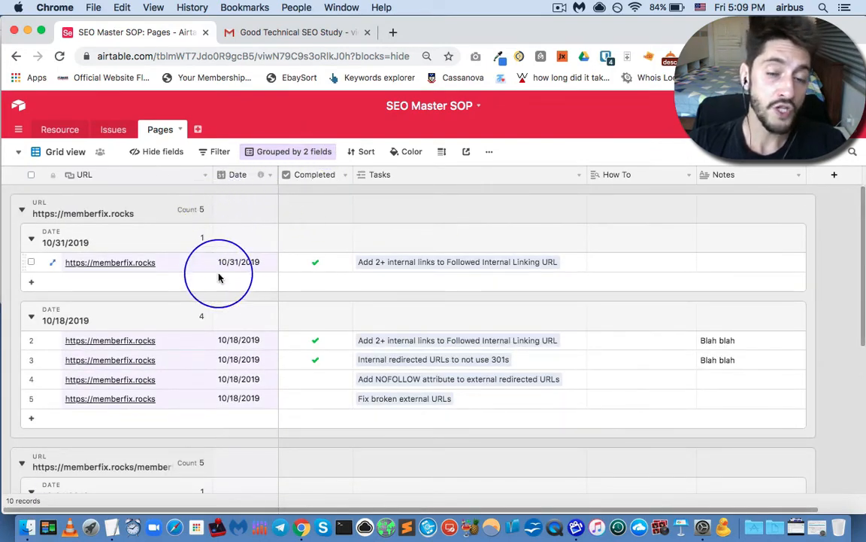
mouse_move(246, 274)
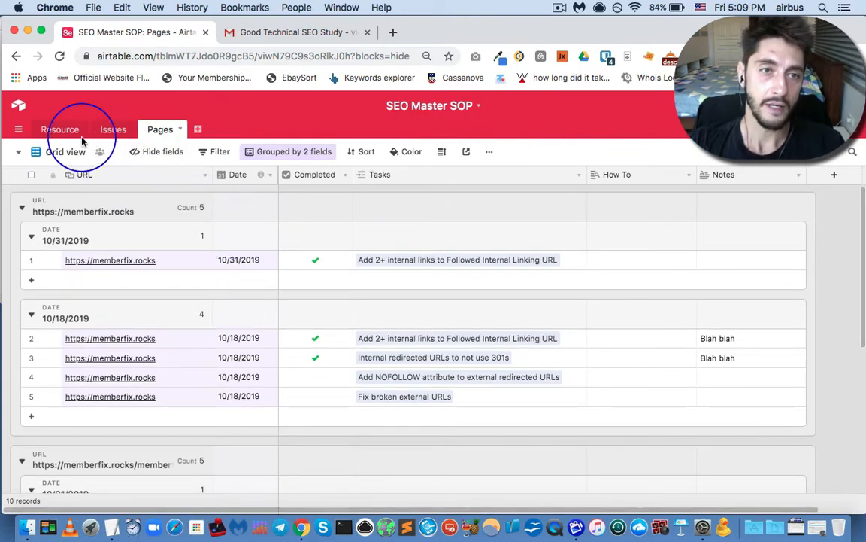
View the Resource table, then the Issues table with fixes grouped by resource.
click(60, 129)
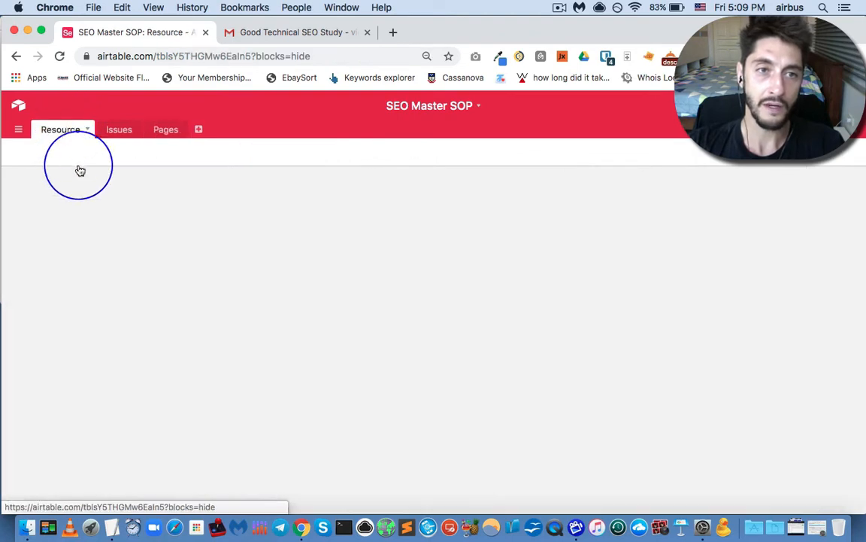
click(59, 130)
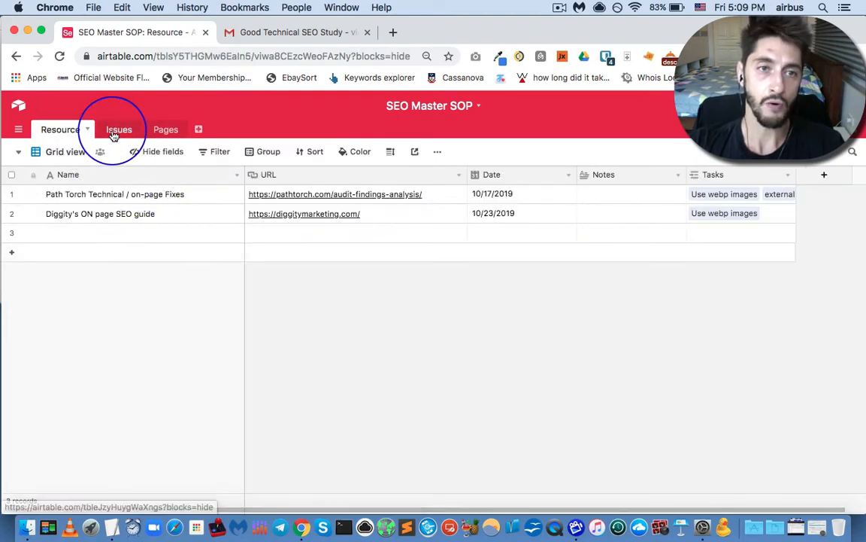
click(119, 130)
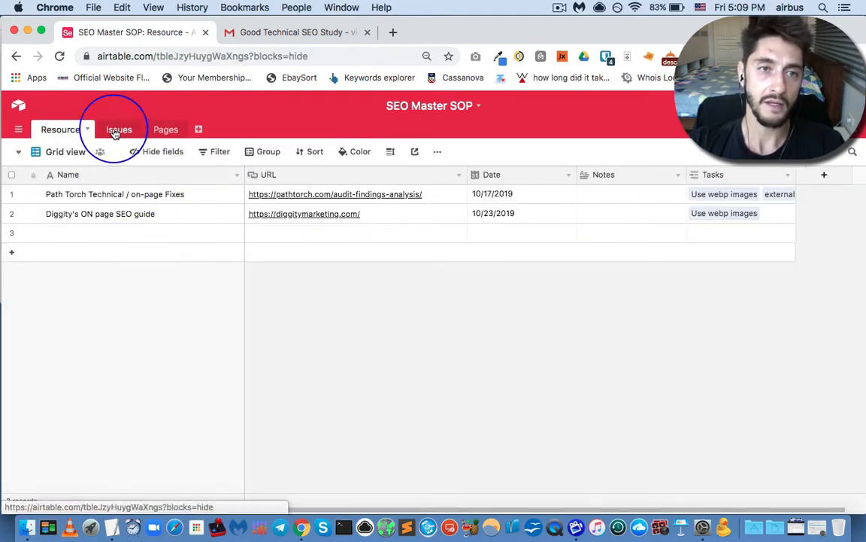
click(114, 130)
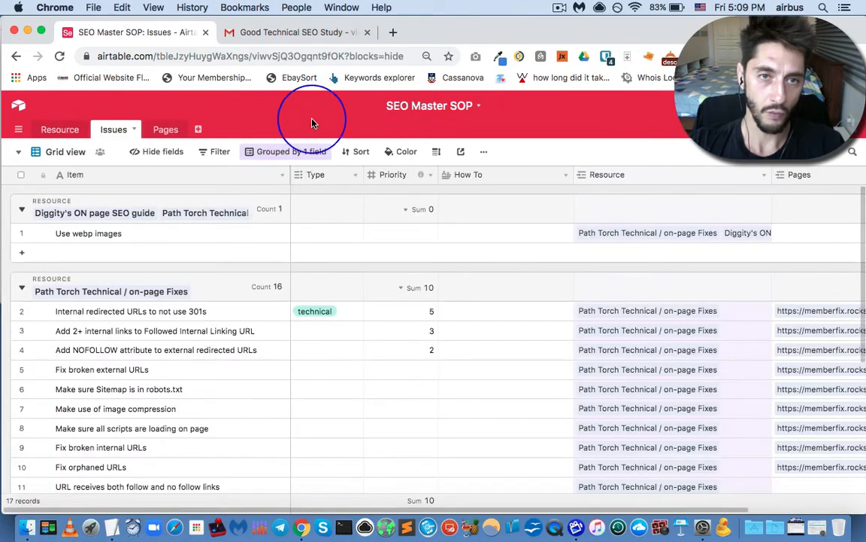
mouse_move(226, 368)
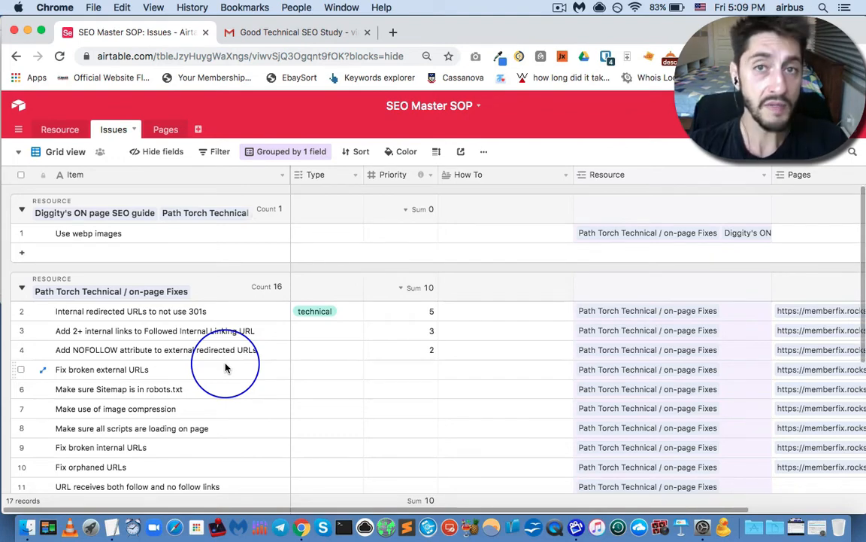
mouse_move(193, 175)
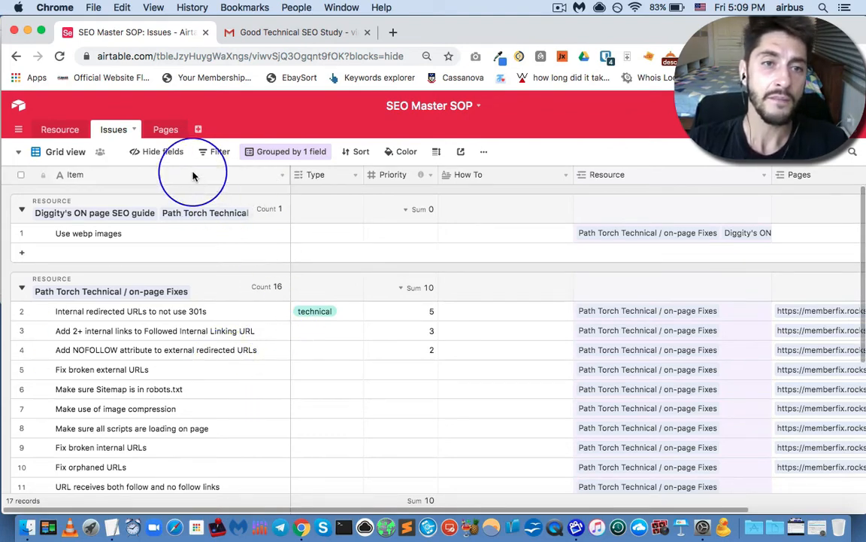
click(166, 130)
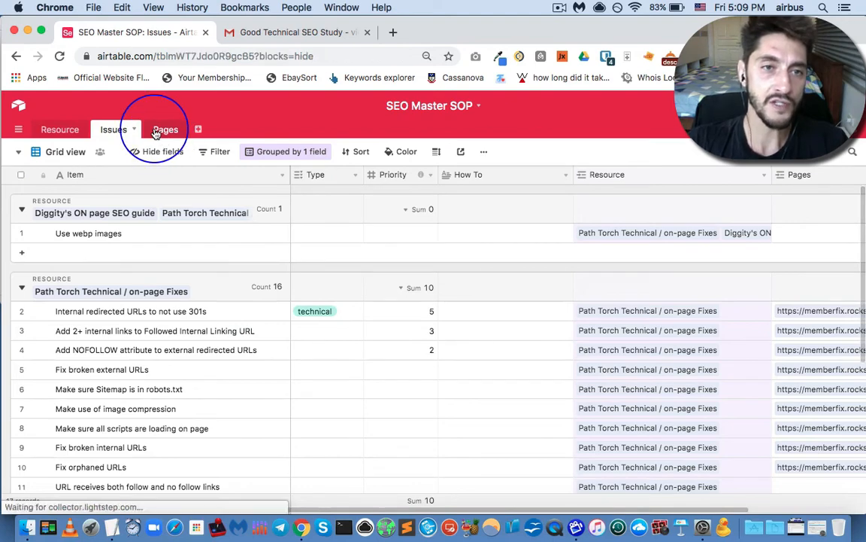
Scroll through the Pages records grouped by URL and date, down to the undated tasks.
click(159, 129)
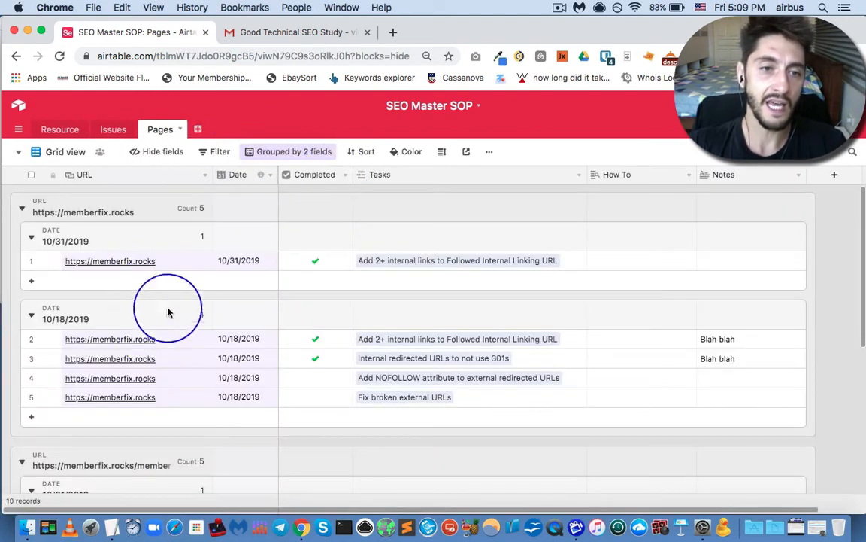
scroll(down, 3)
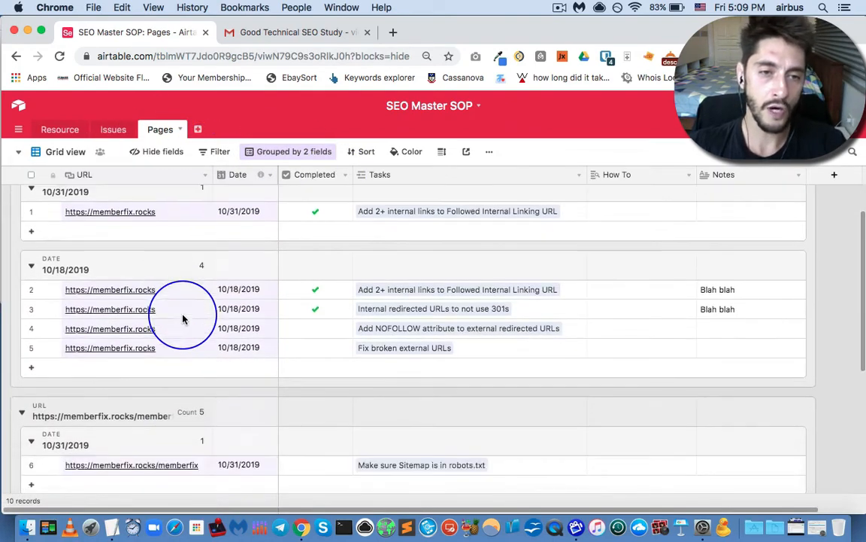
scroll(down, 3)
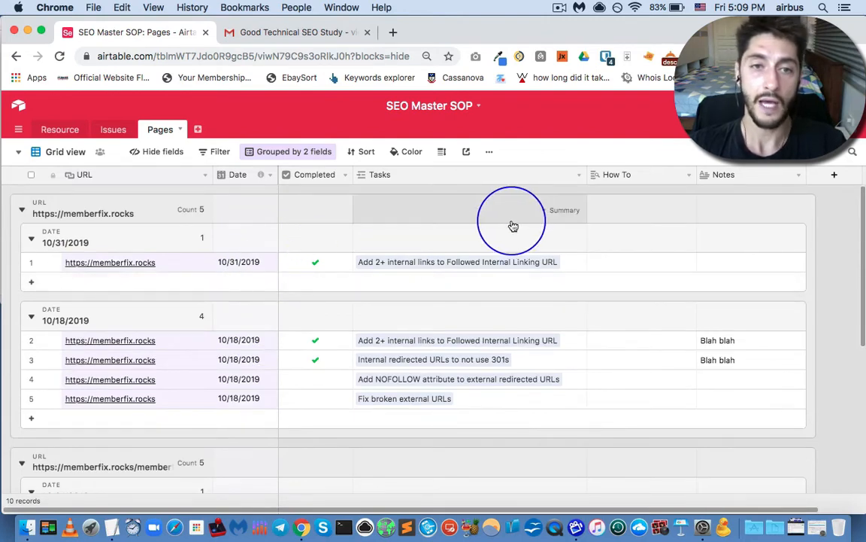
mouse_move(276, 188)
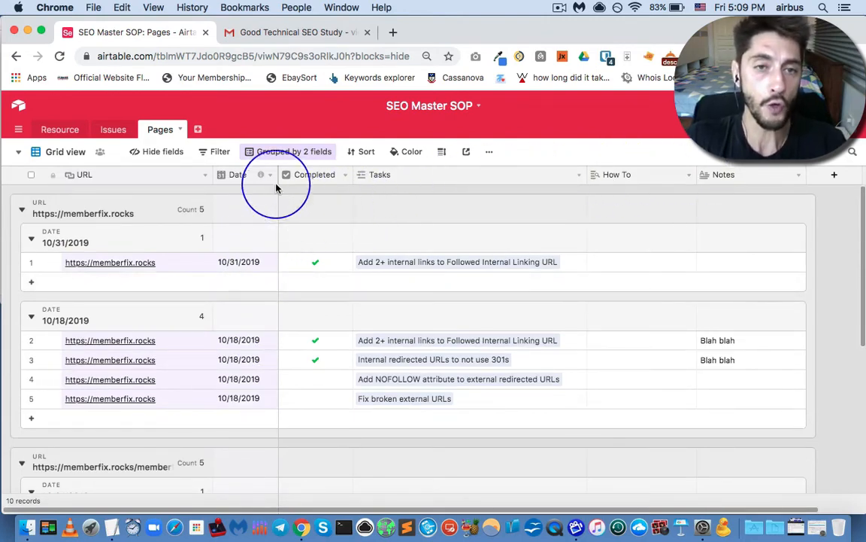
mouse_move(241, 181)
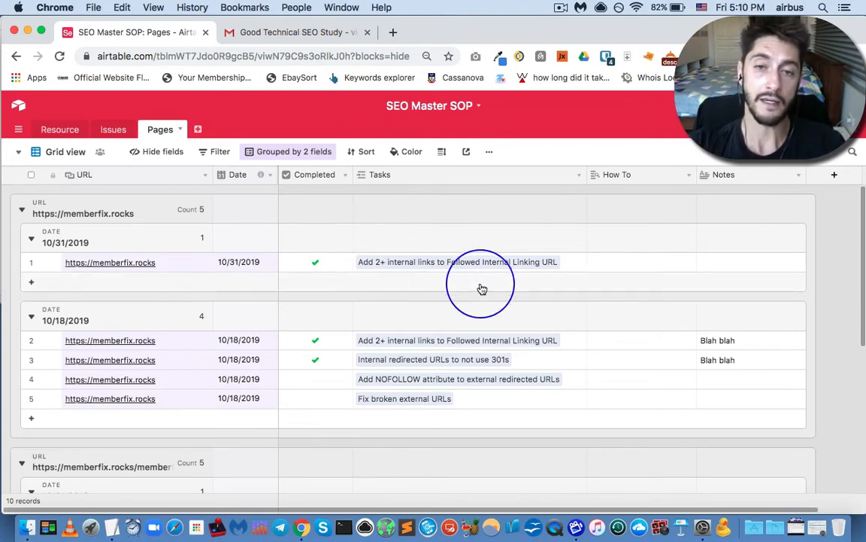
scroll(down, 3)
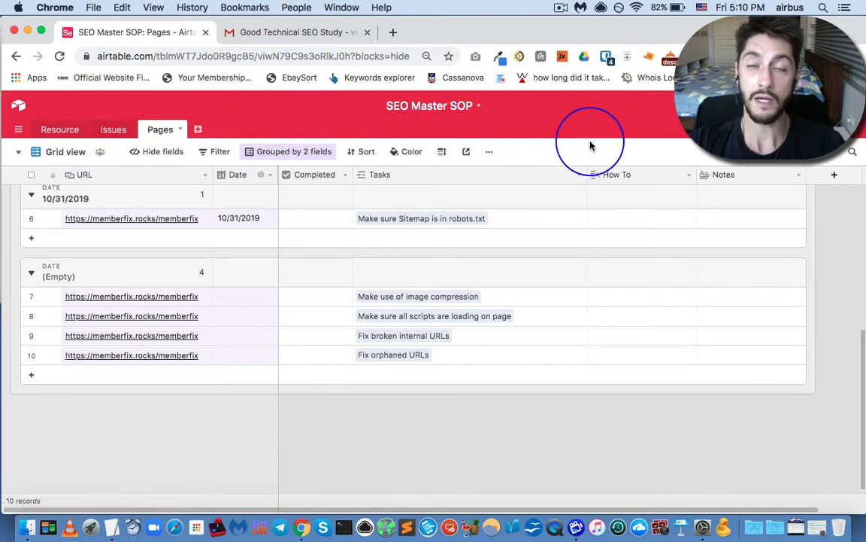
mouse_move(512, 147)
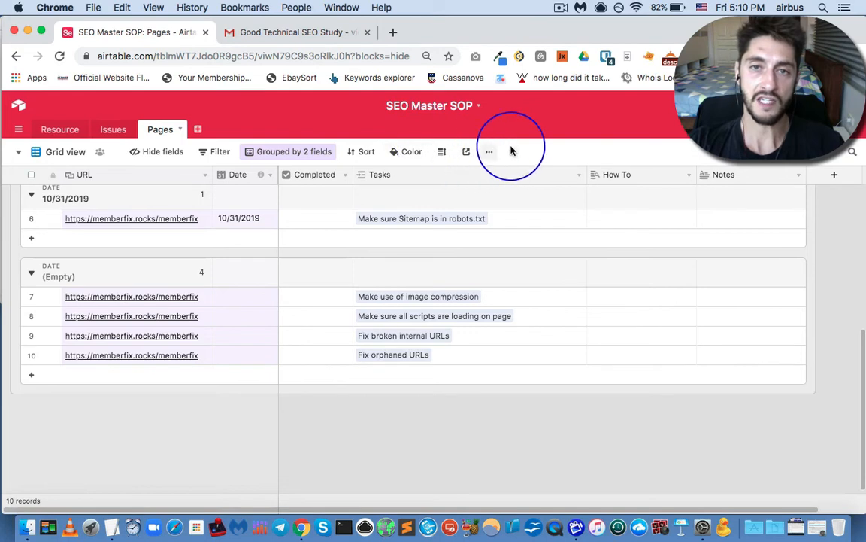
mouse_move(620, 143)
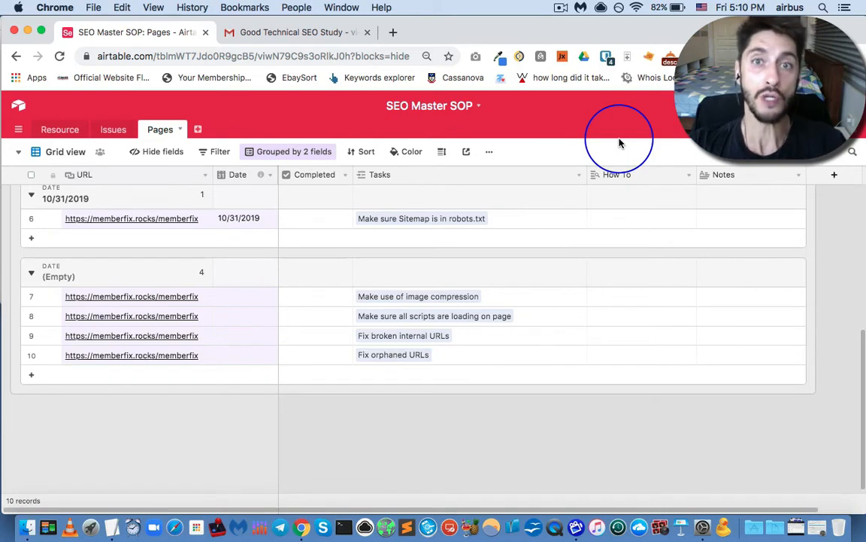
mouse_move(419, 132)
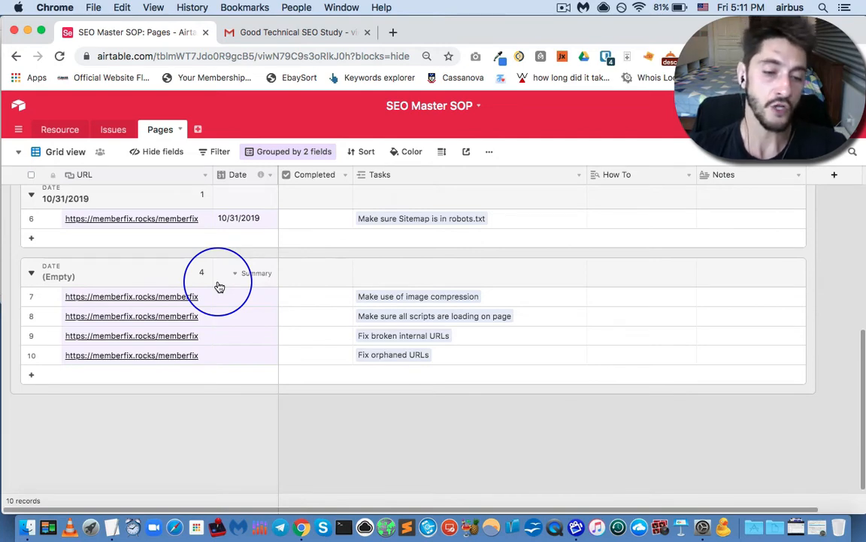
mouse_move(218, 286)
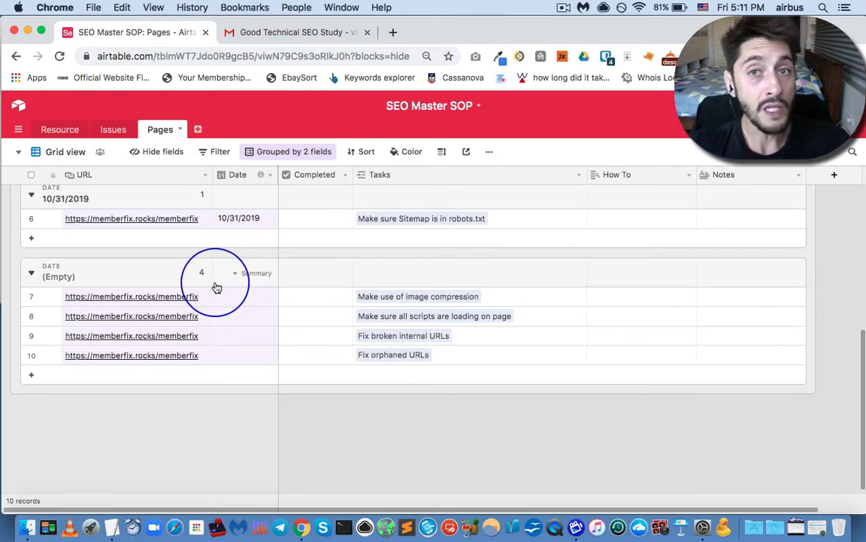
mouse_move(235, 286)
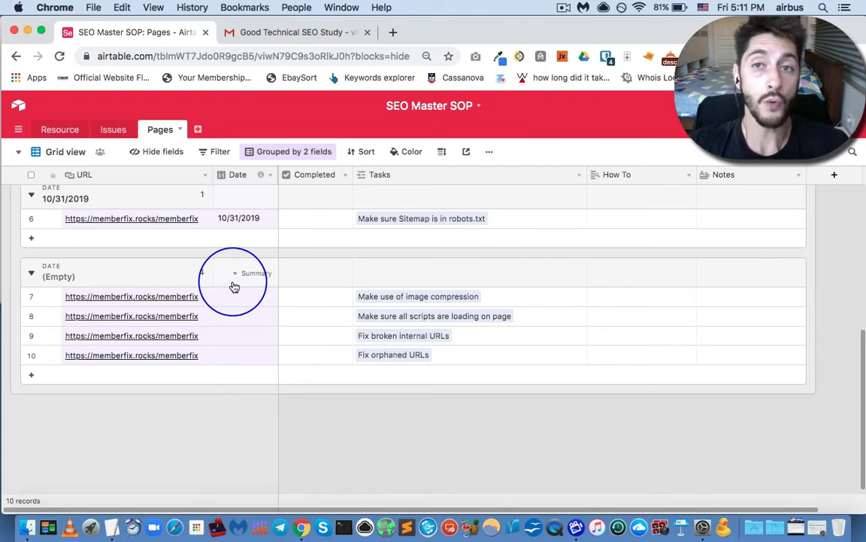